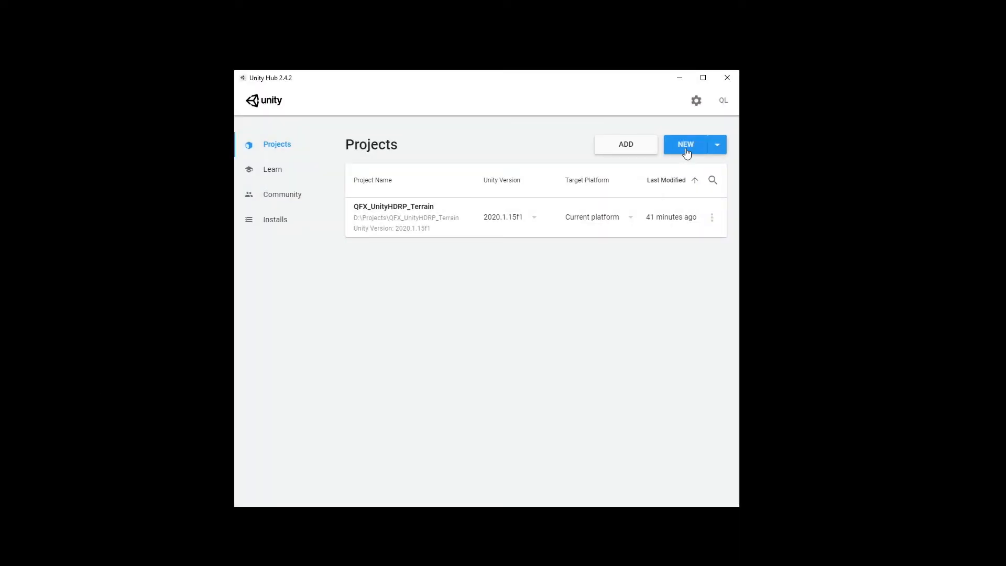
# Step: Create a new project named MyTerrainProject from the High Definition RP template
pyautogui.click(685, 144)
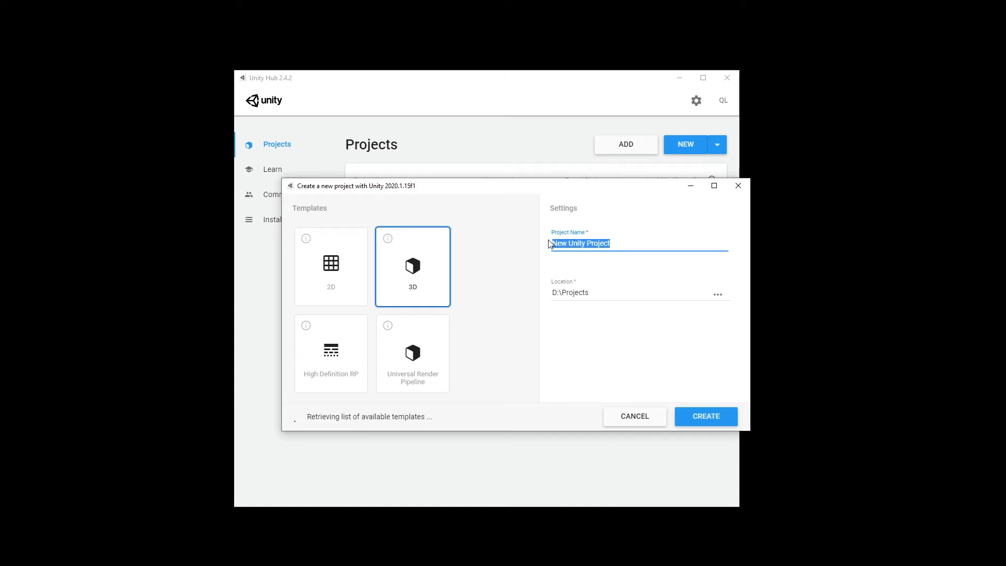
pyautogui.write('MyTerrai')
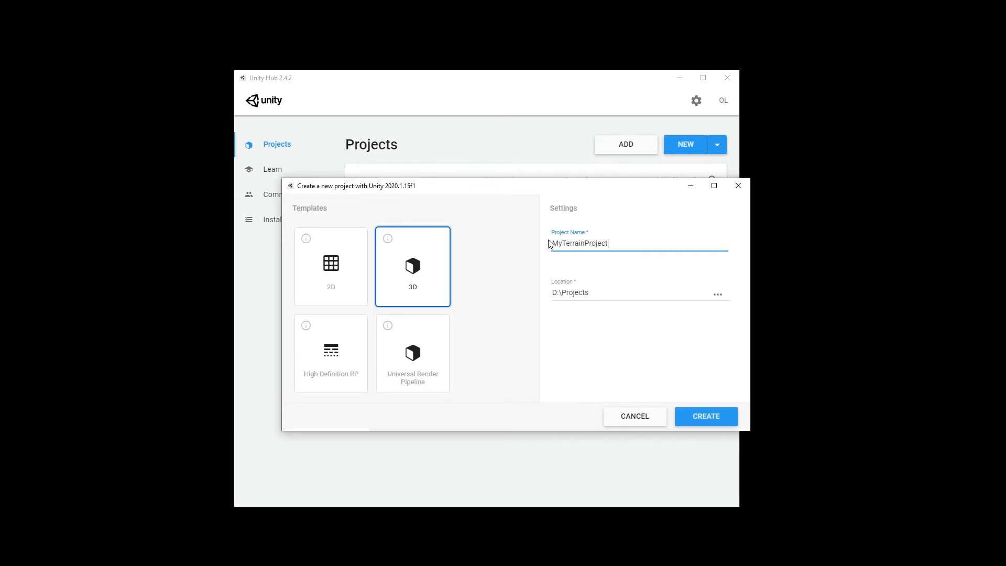
pyautogui.click(330, 353)
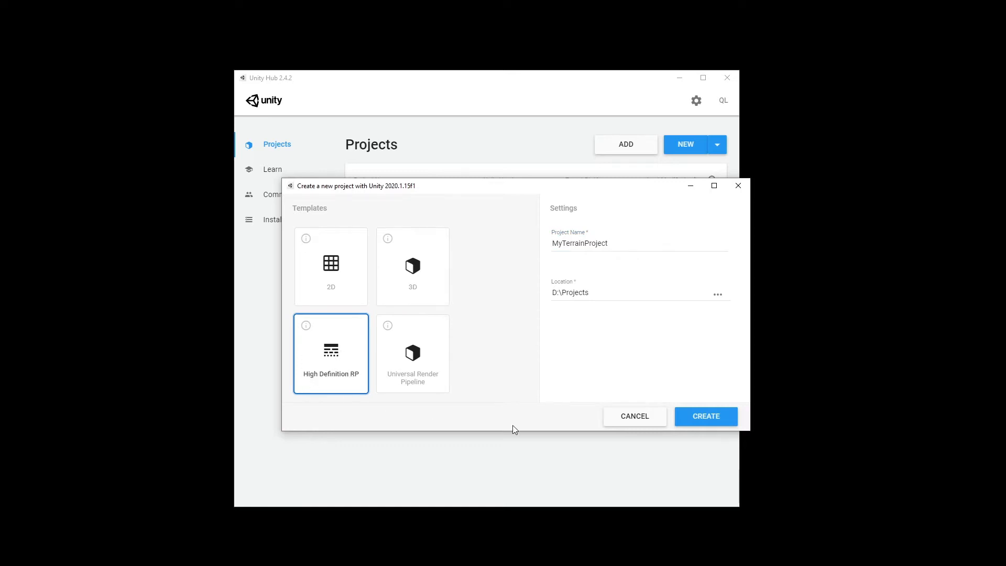
pyautogui.click(704, 416)
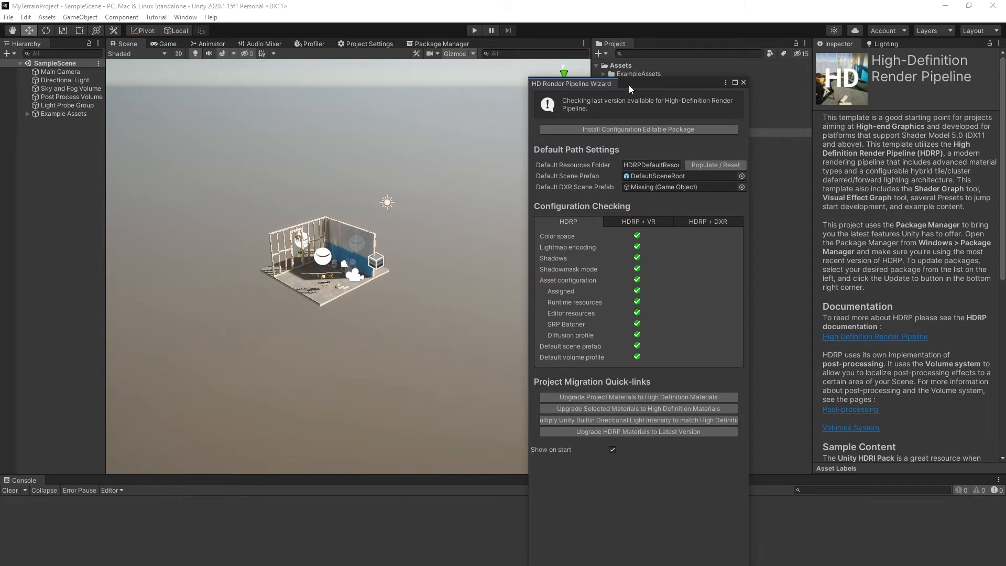
# Step: Dismiss the HDRP Wizard and tick Enable Preview Packages in Advanced Project Settings, returning to Package Manager
pyautogui.click(743, 83)
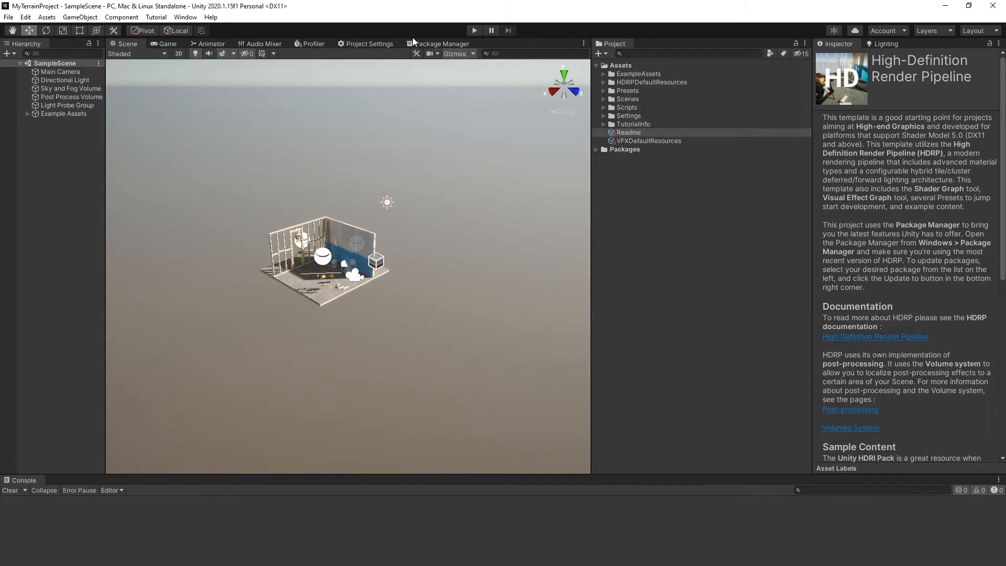
pyautogui.click(441, 44)
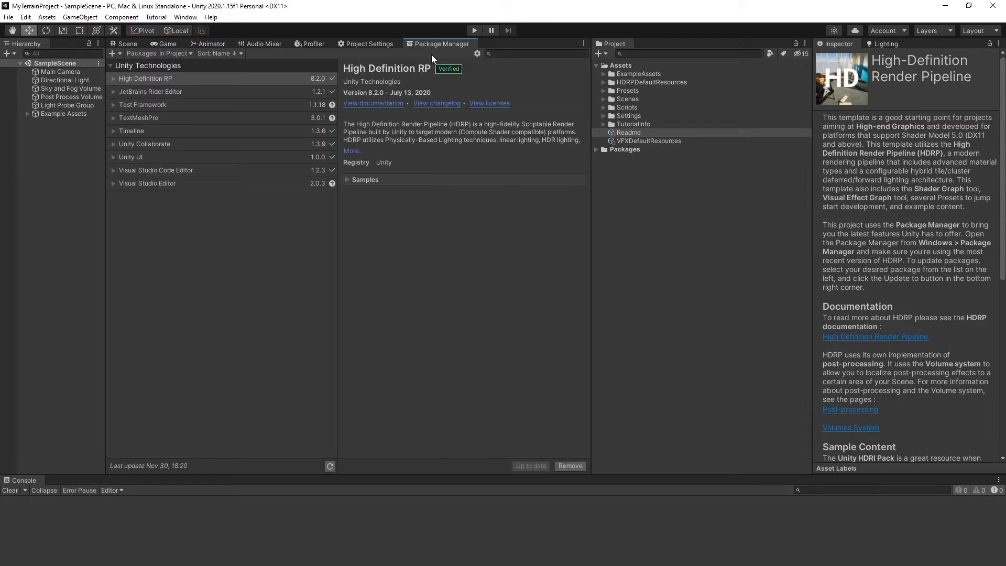
pyautogui.click(478, 54)
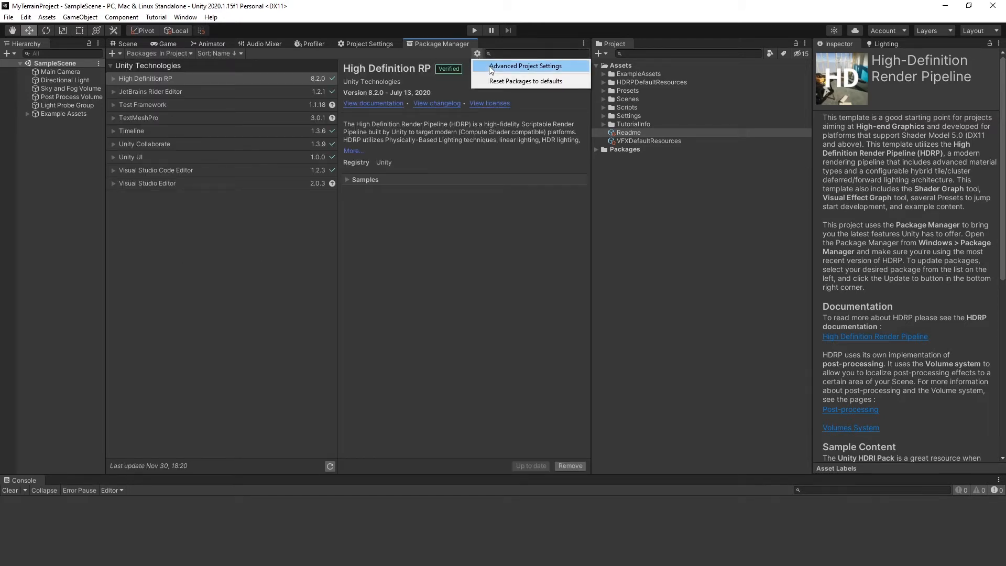
pyautogui.click(524, 65)
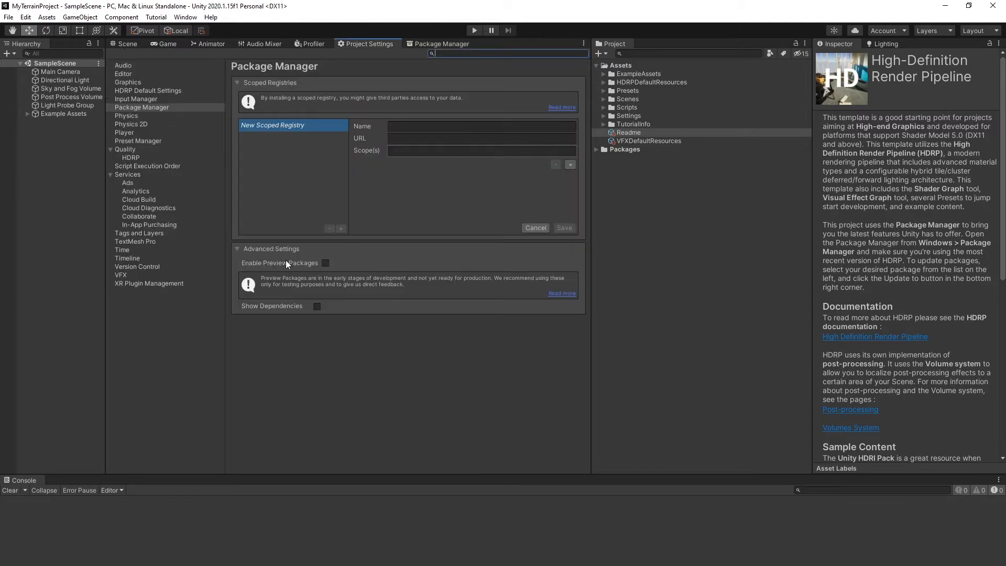
pyautogui.click(325, 263)
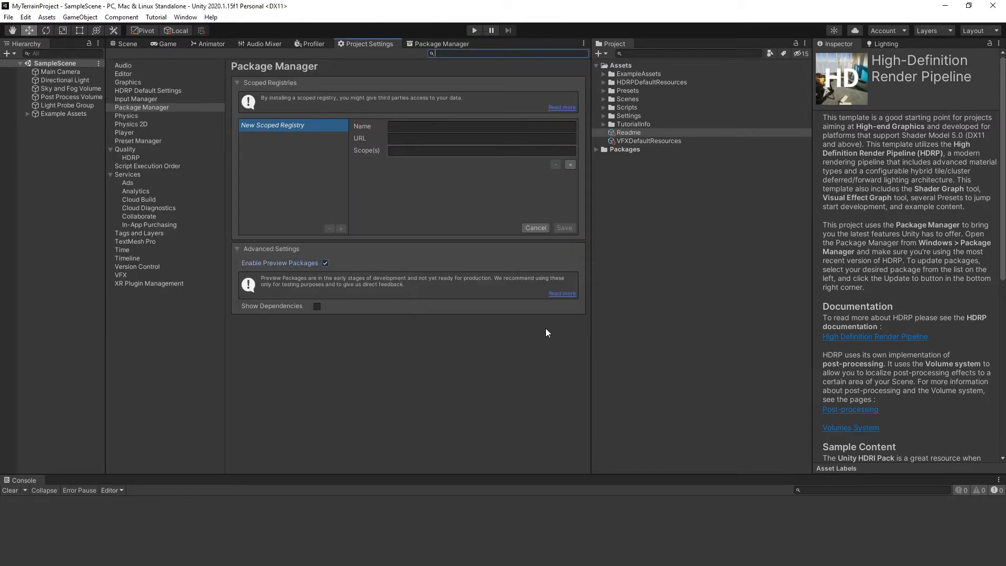
pyautogui.click(443, 44)
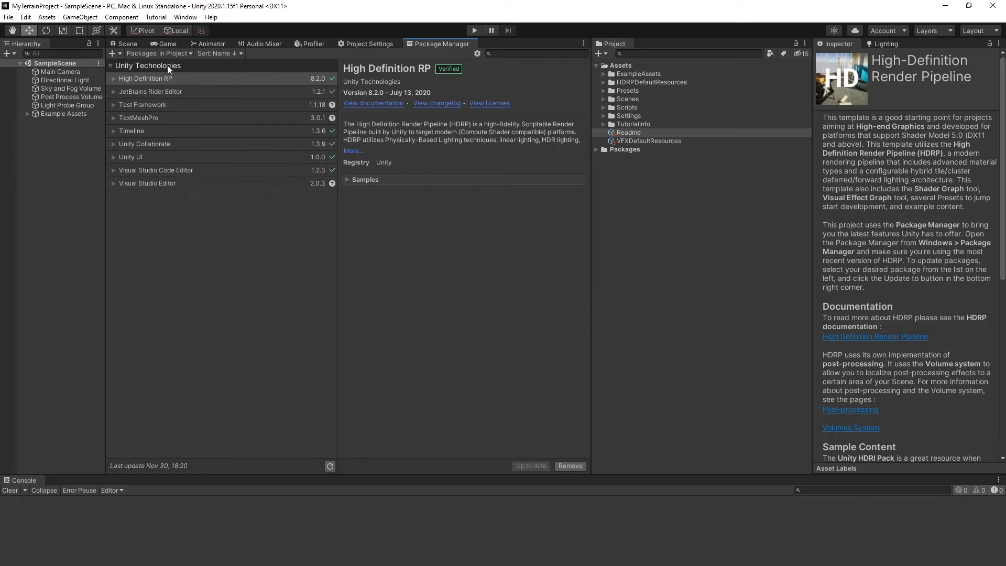
# Step: Install the Terrain Tools package from the Unity Registry and clear the console errors
pyautogui.click(159, 53)
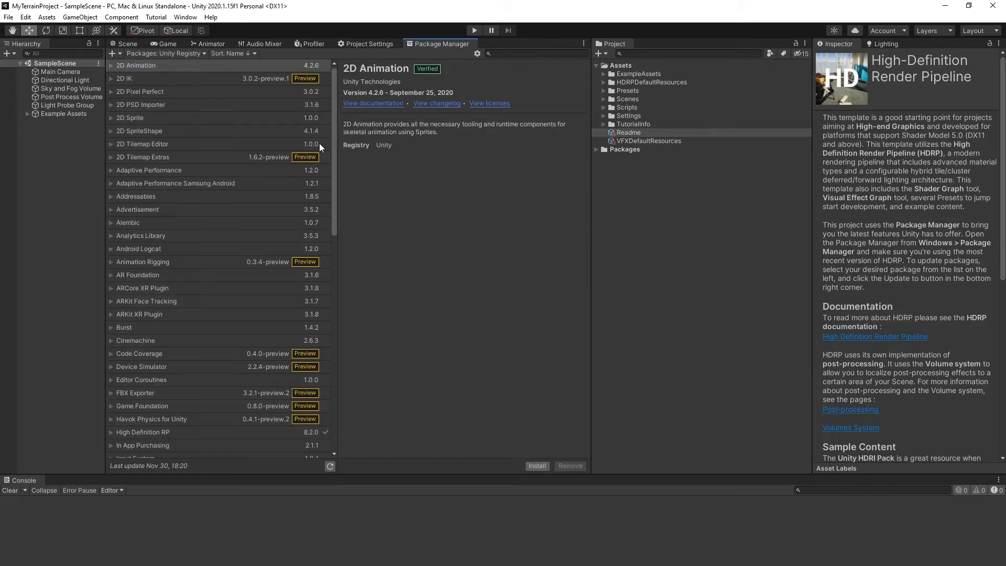
pyautogui.scroll(-3)
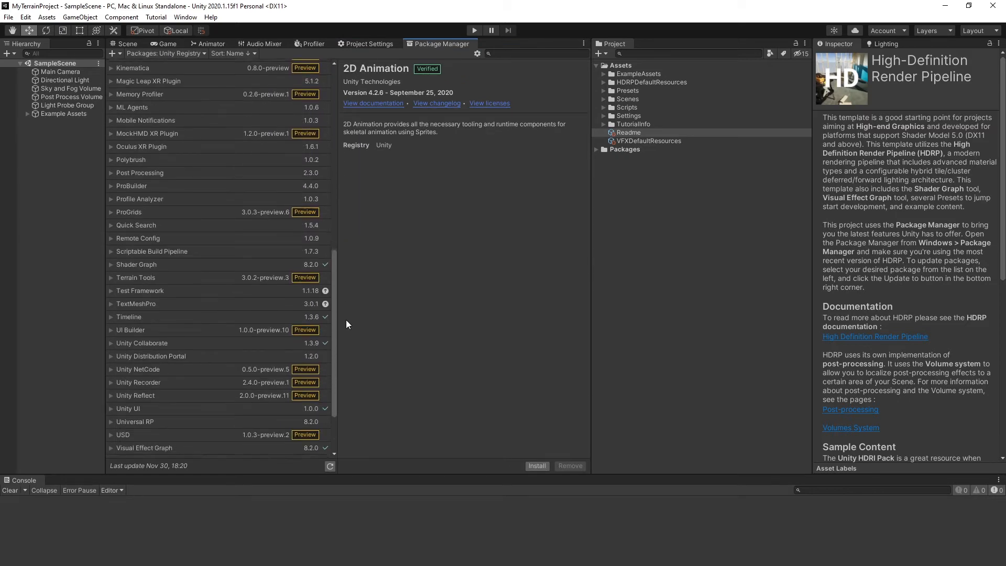
pyautogui.click(135, 277)
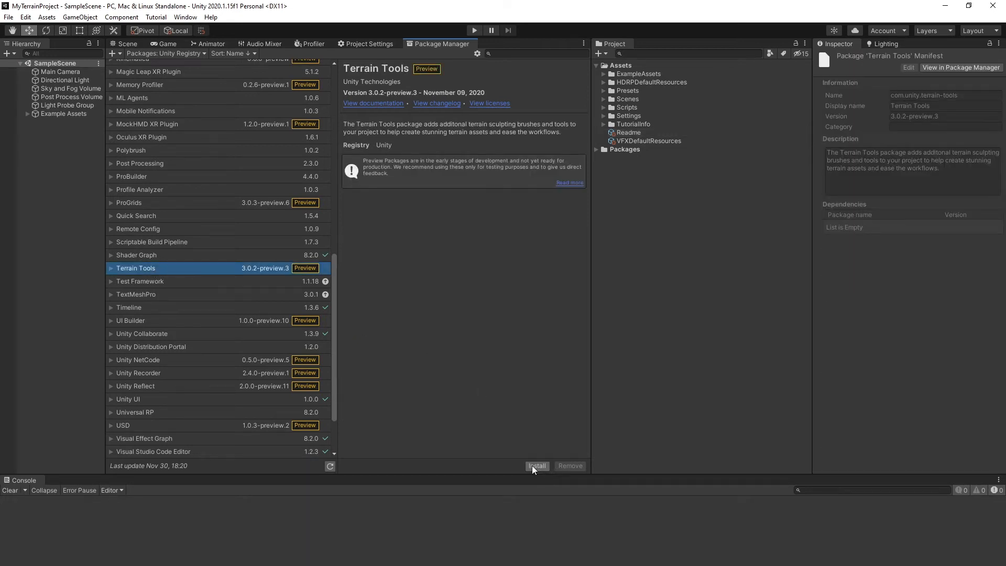
pyautogui.click(537, 465)
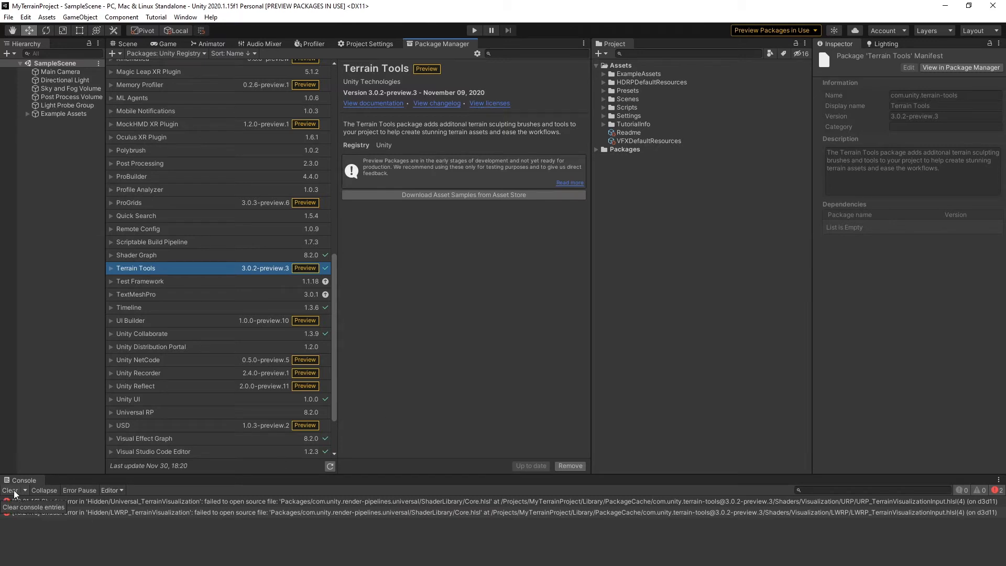
pyautogui.click(10, 490)
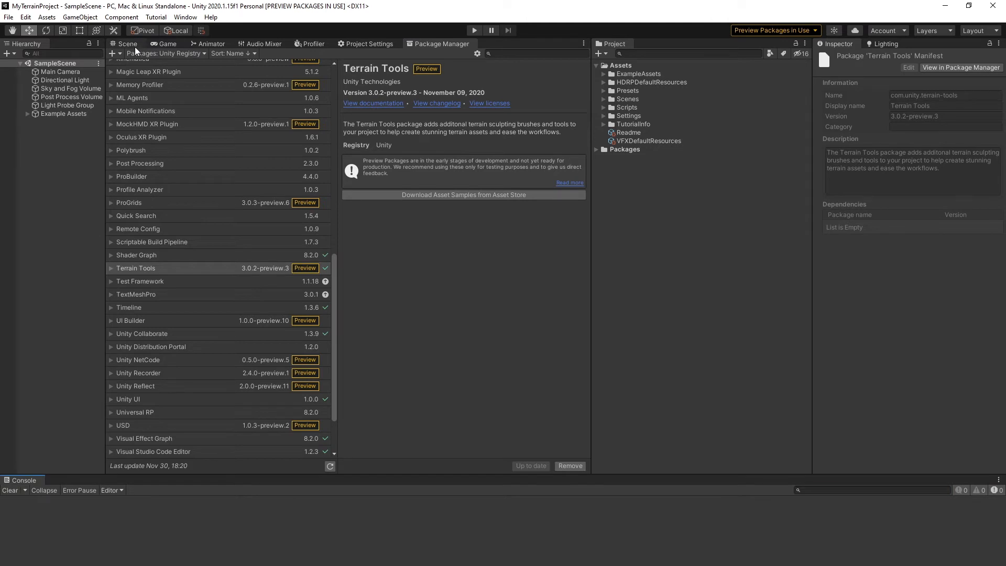
pyautogui.click(186, 17)
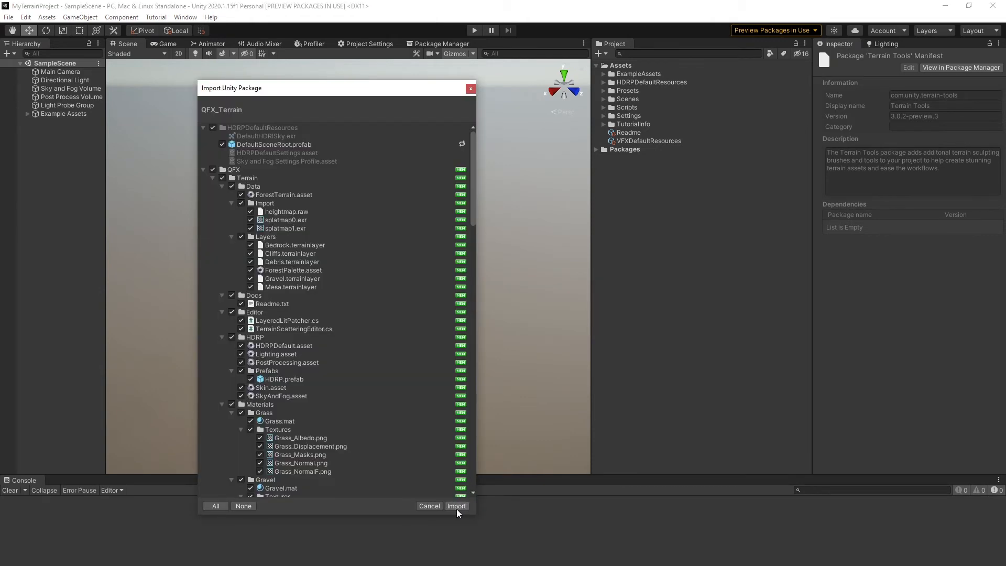
# Step: Import all assets of the QFX_Terrain unitypackage into the project
pyautogui.click(457, 505)
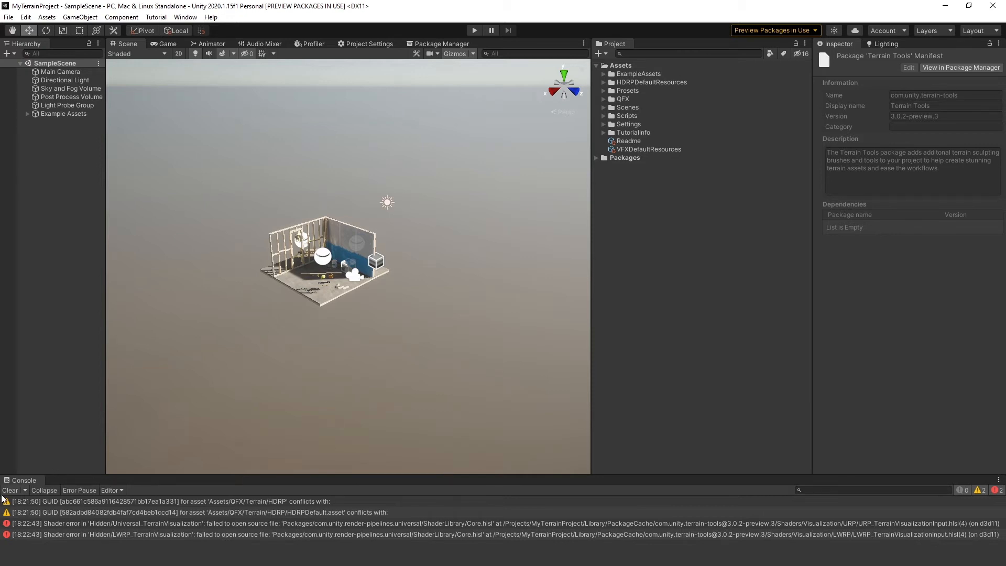
# Step: Clear the console and load the Demo scene from QFX/Terrain/Scenes
pyautogui.click(10, 489)
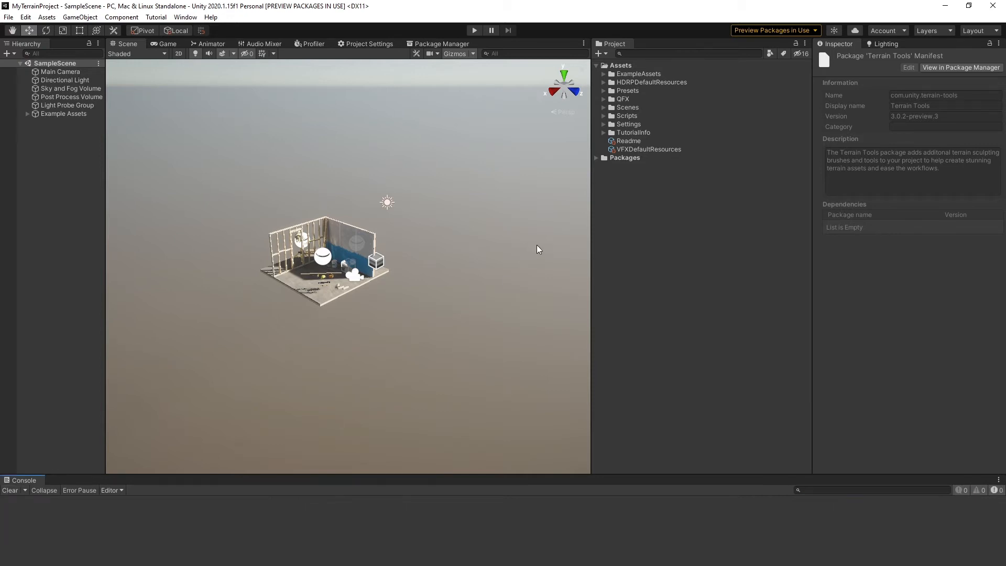
pyautogui.click(603, 99)
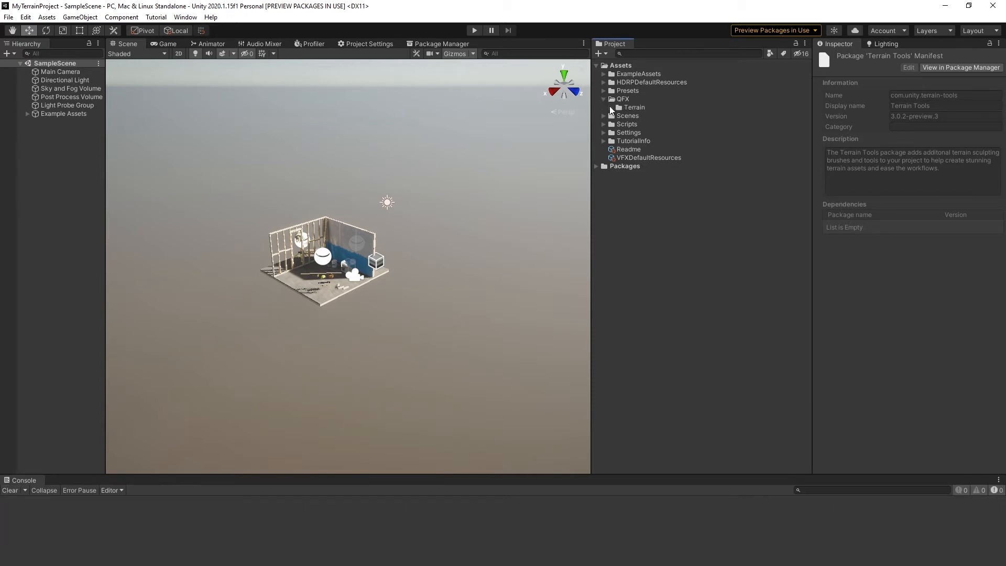
pyautogui.click(633, 107)
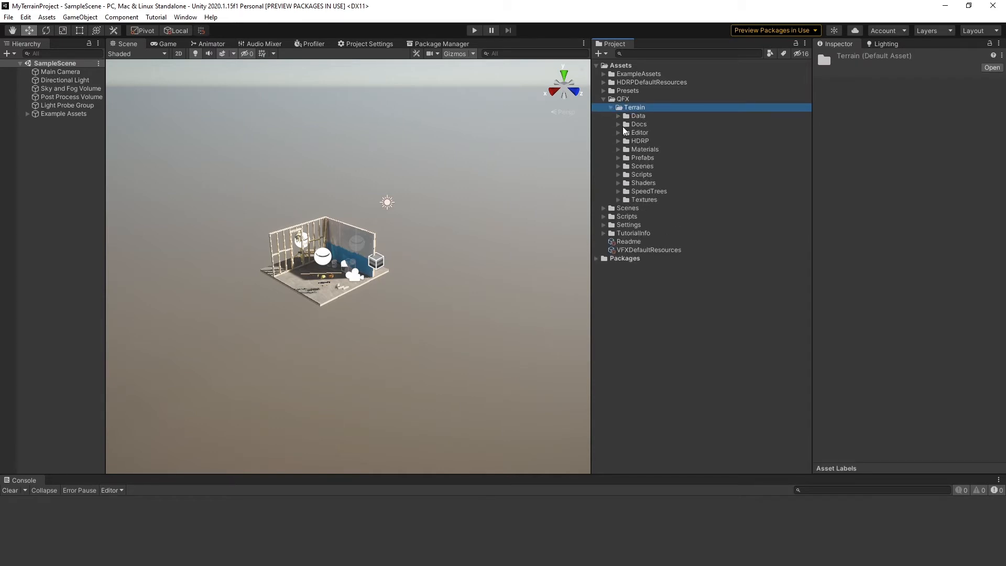
pyautogui.click(647, 182)
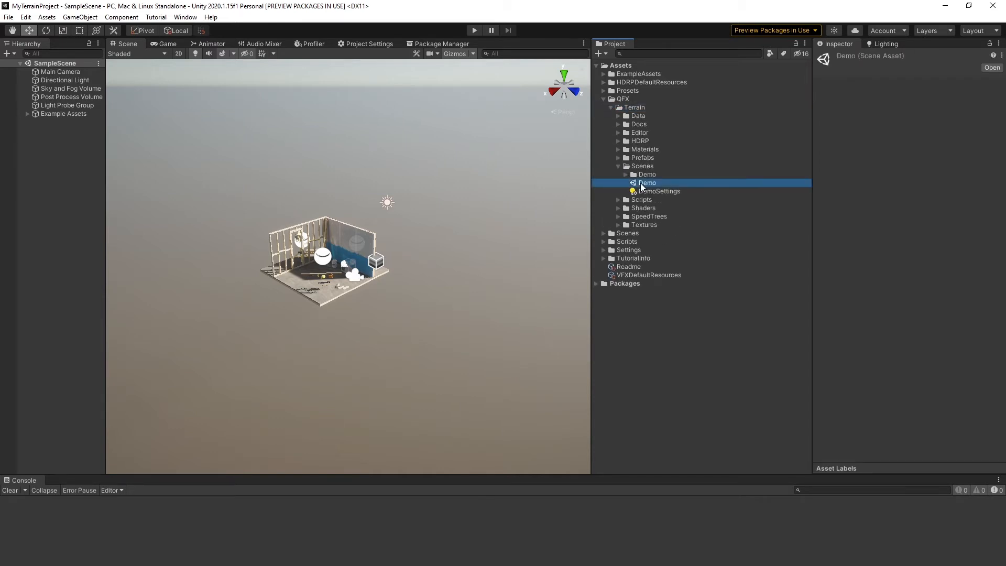
pyautogui.doubleClick(646, 182)
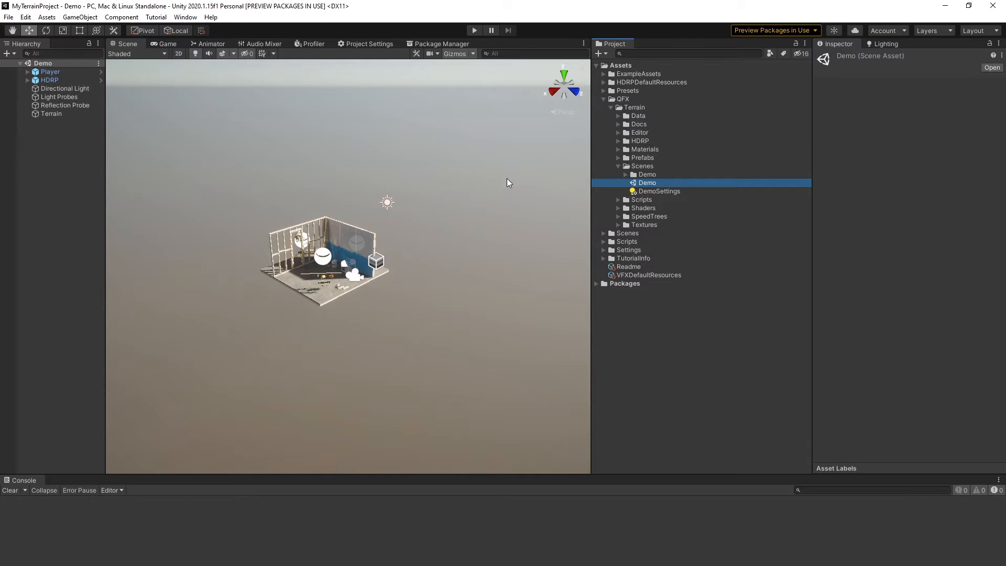
# Step: Fly the Scene view down from the aerial view to the rocky mound among the trees
pyautogui.click(52, 113)
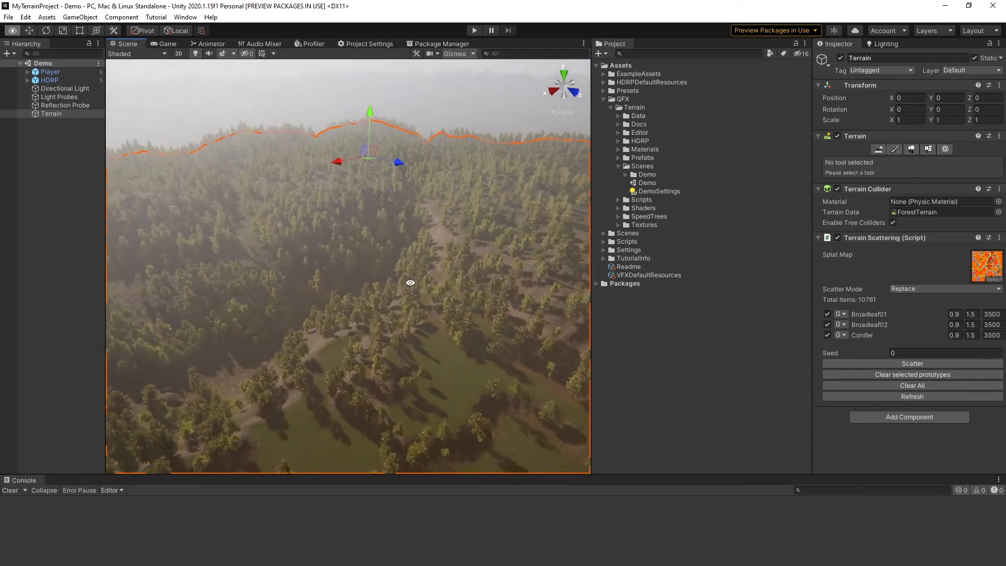
pyautogui.moveTo(411, 281); pyautogui.dragTo(308, 262)
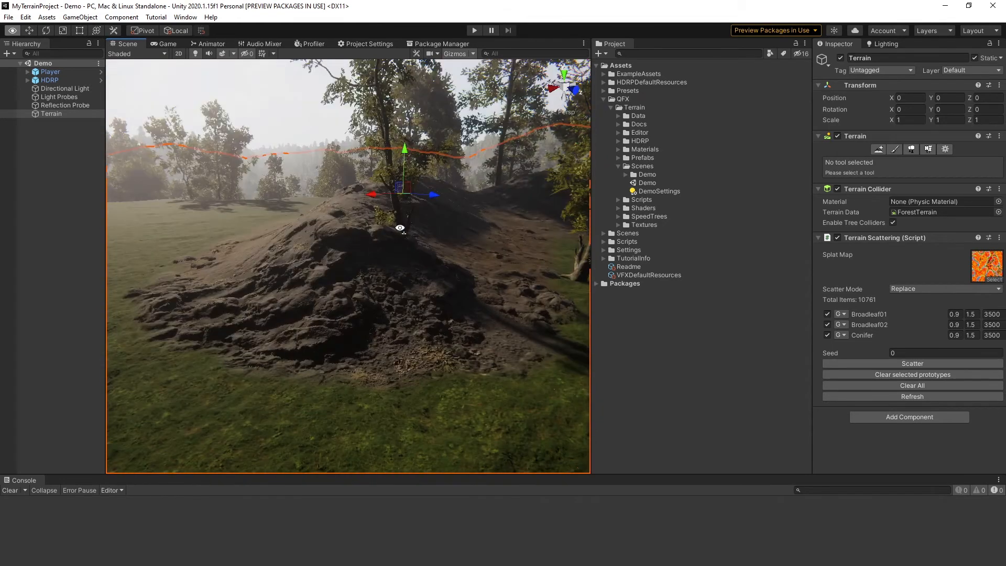
pyautogui.moveTo(553, 249)
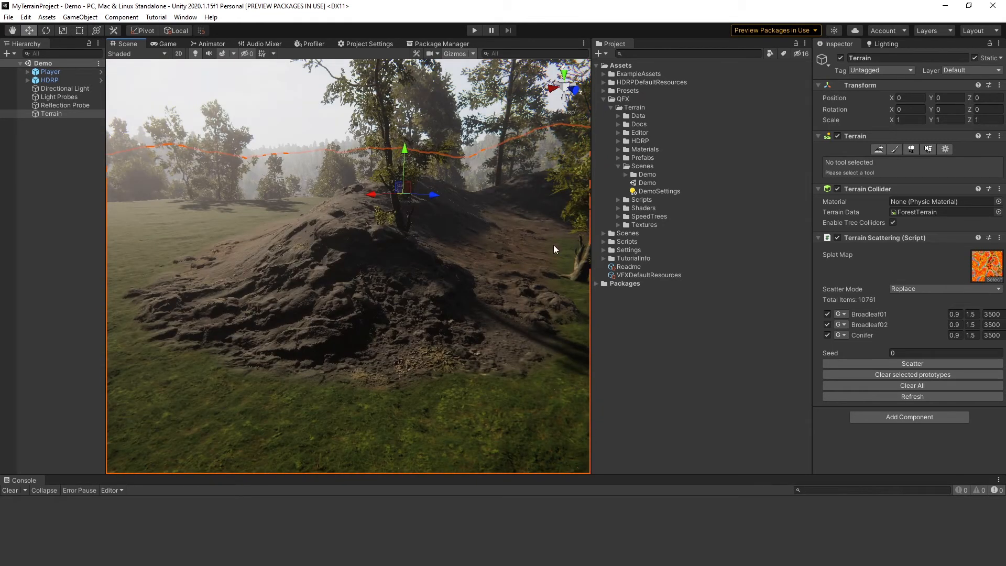
pyautogui.moveTo(618, 154)
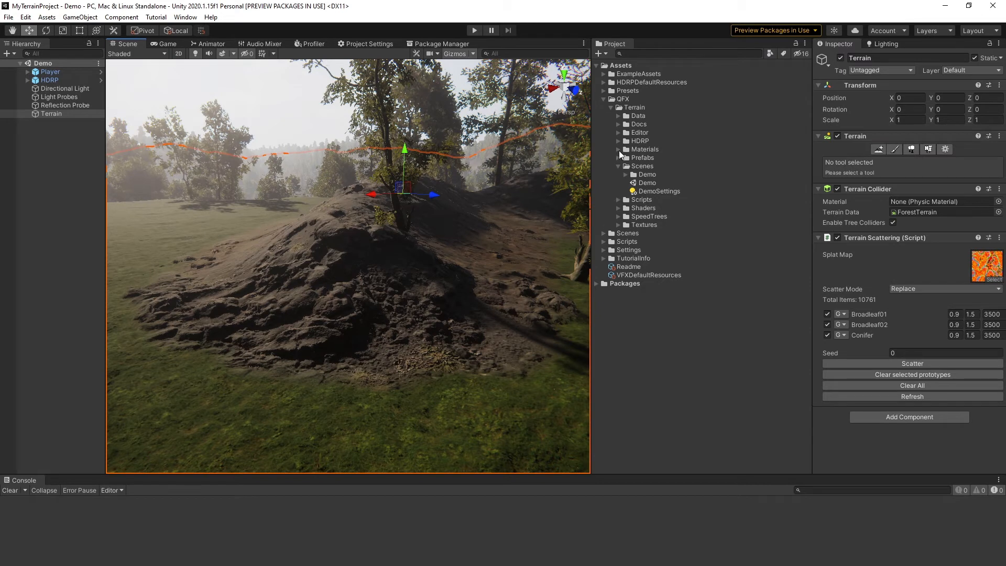
# Step: Select the Terrain material in QFX/Terrain/Materials and reselect it after browsing Packages to see the shader UI warning
pyautogui.click(618, 149)
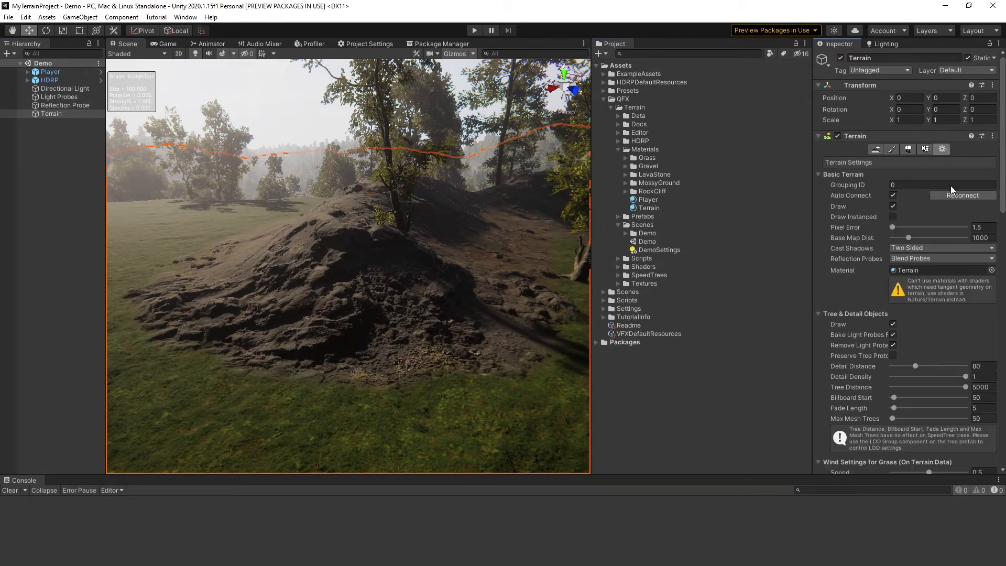
pyautogui.click(649, 207)
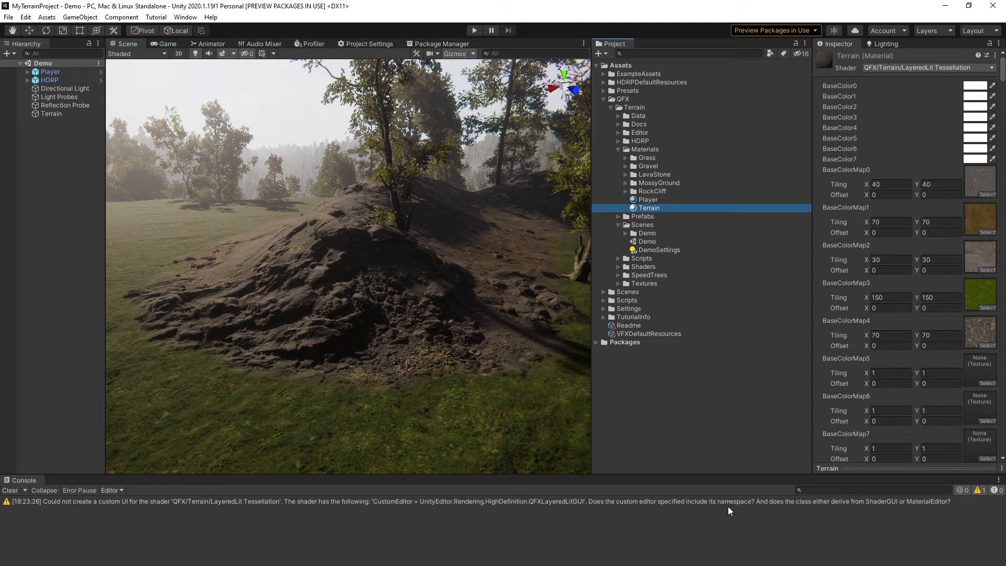
pyautogui.moveTo(947, 92)
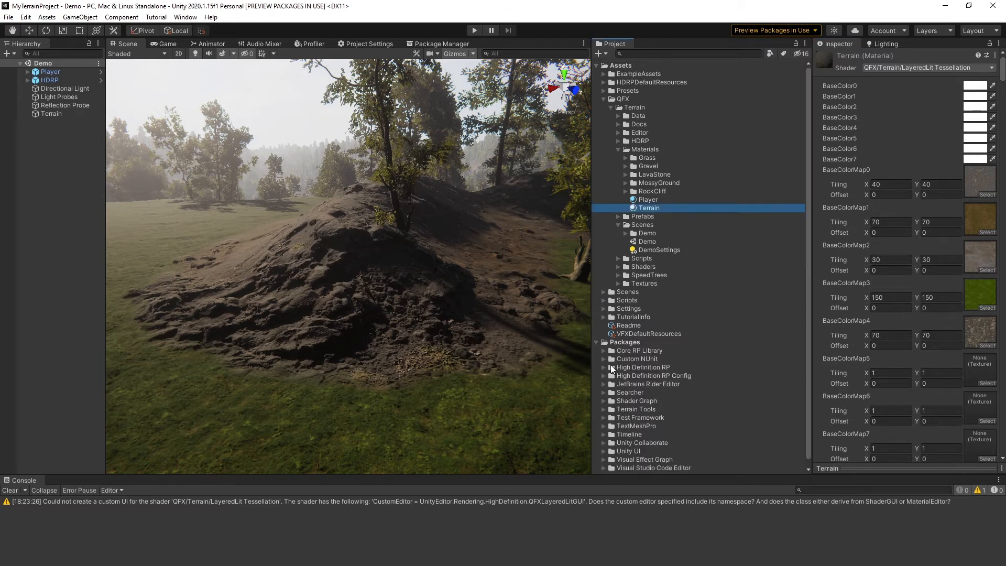
pyautogui.click(603, 366)
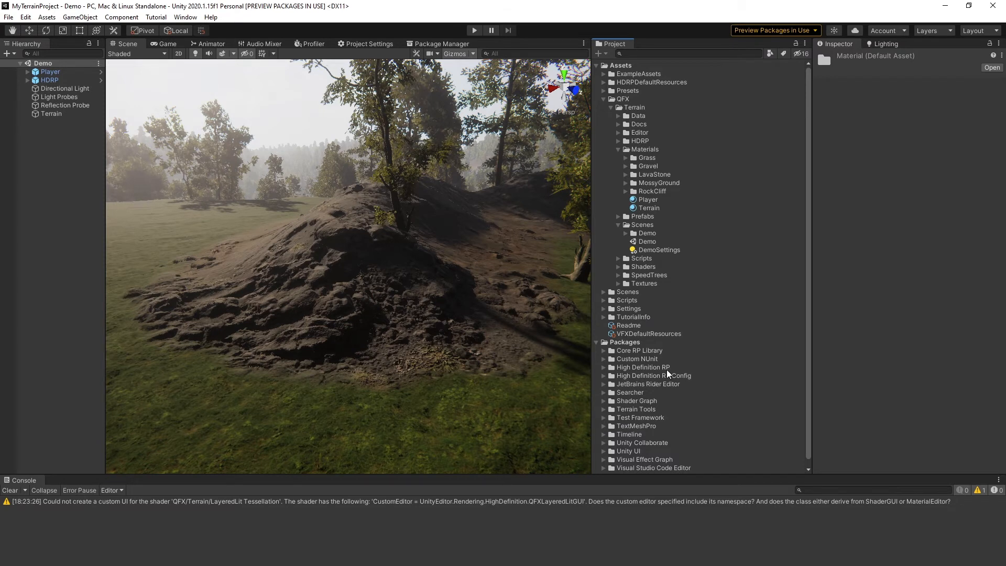
pyautogui.click(647, 208)
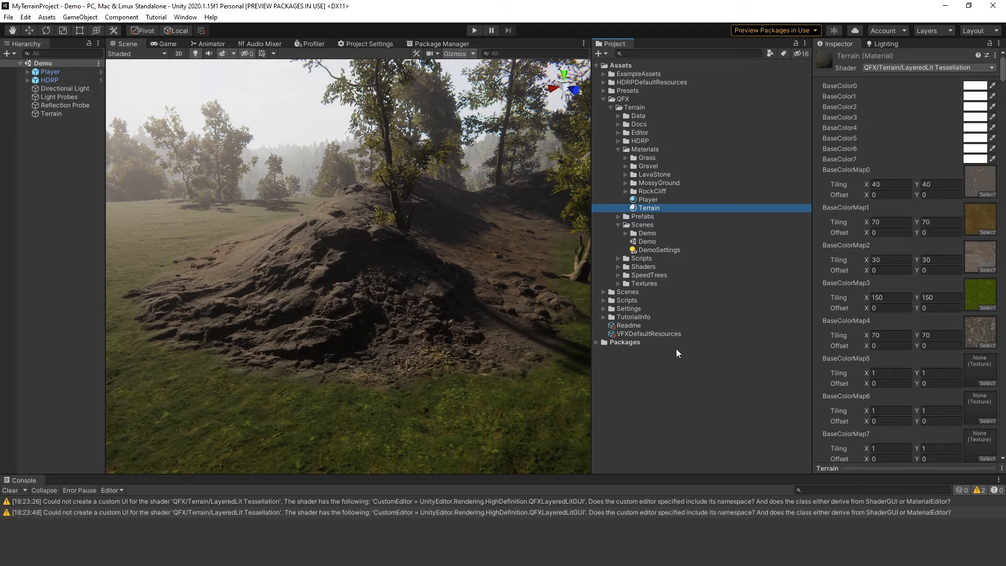
# Step: Run Window > QFX > Terrain > Patch LayeredLit ShaderGUI to raise the patch warning
pyautogui.click(185, 17)
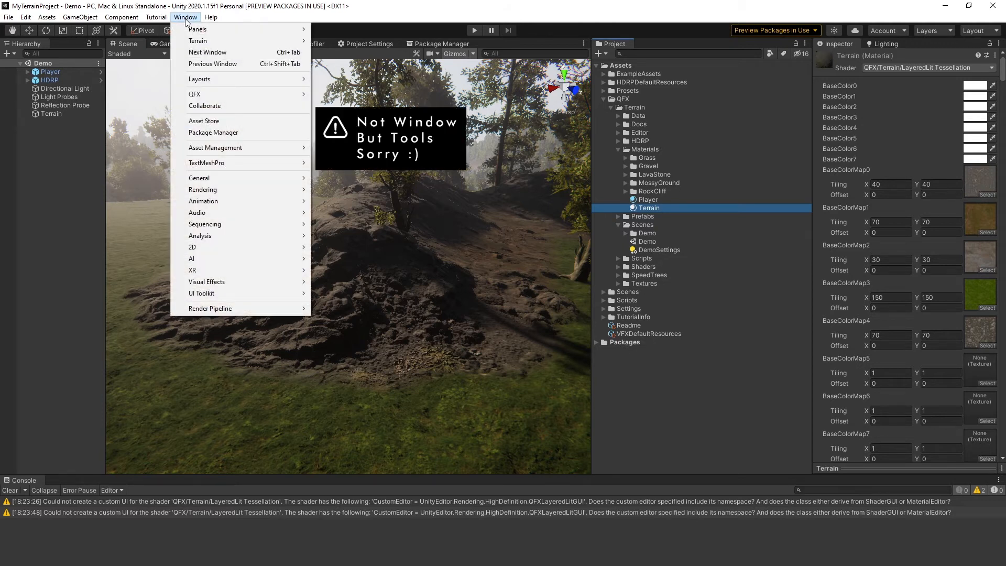
pyautogui.moveTo(195, 94)
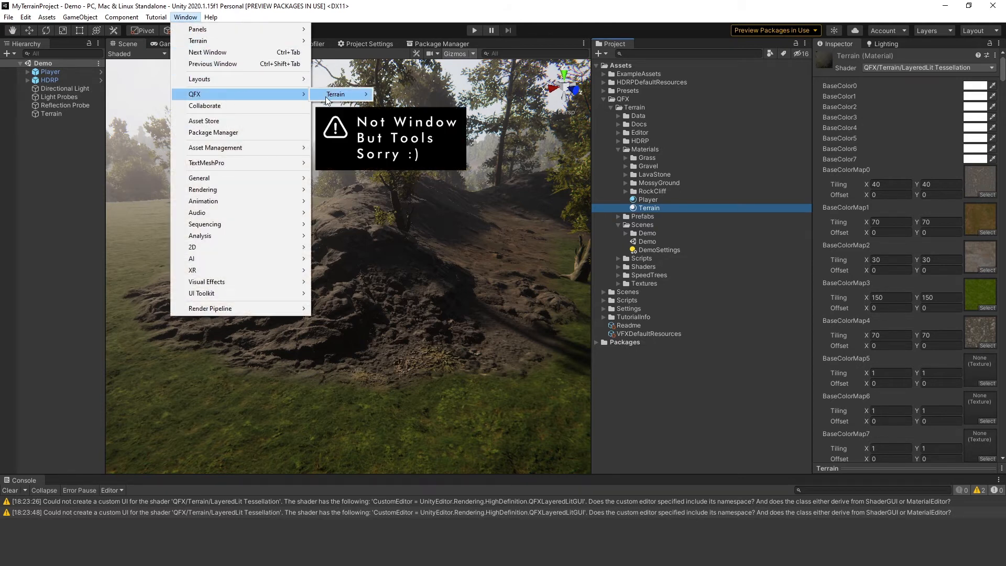
pyautogui.moveTo(336, 93)
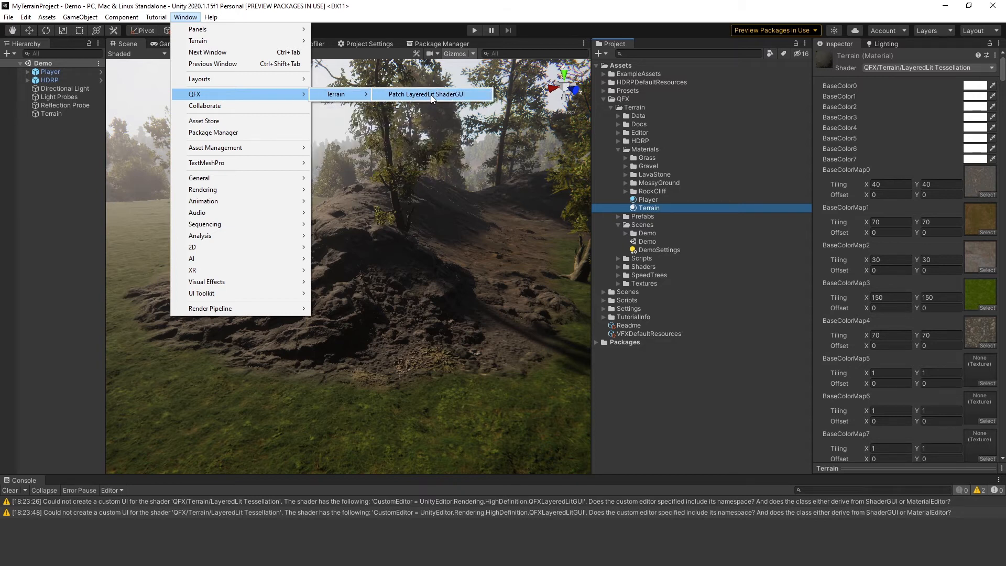
pyautogui.click(427, 94)
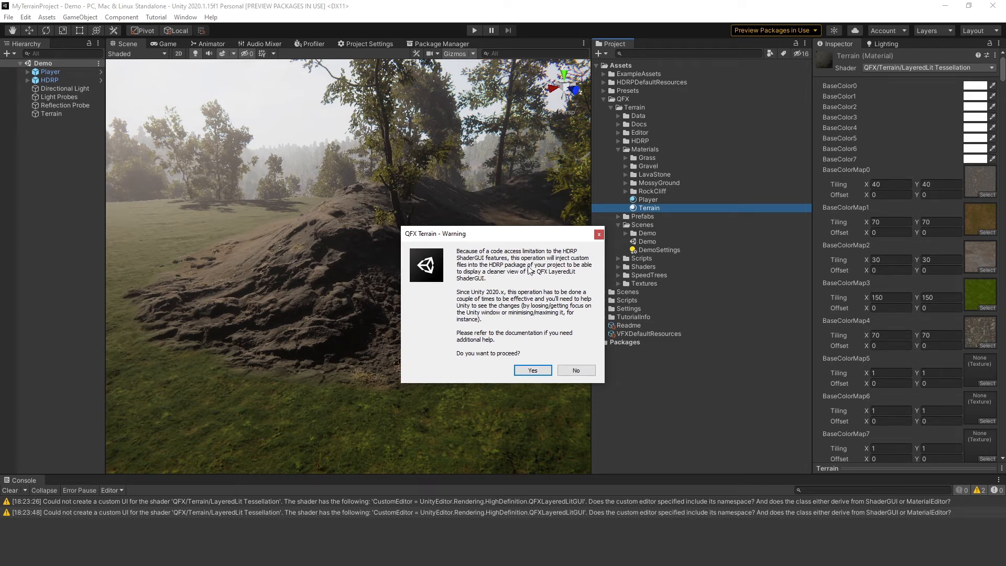
pyautogui.moveTo(497, 303)
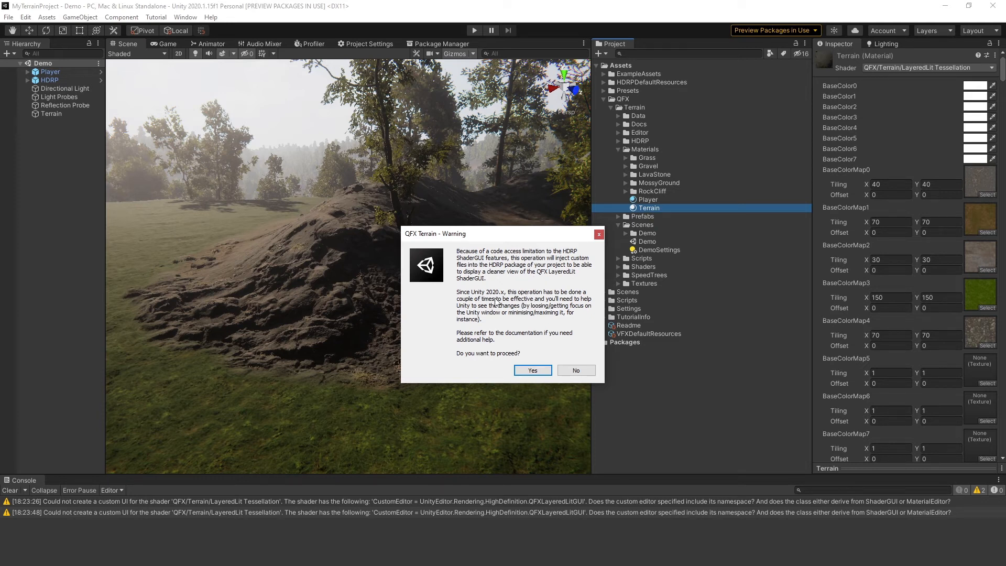
pyautogui.moveTo(502, 312)
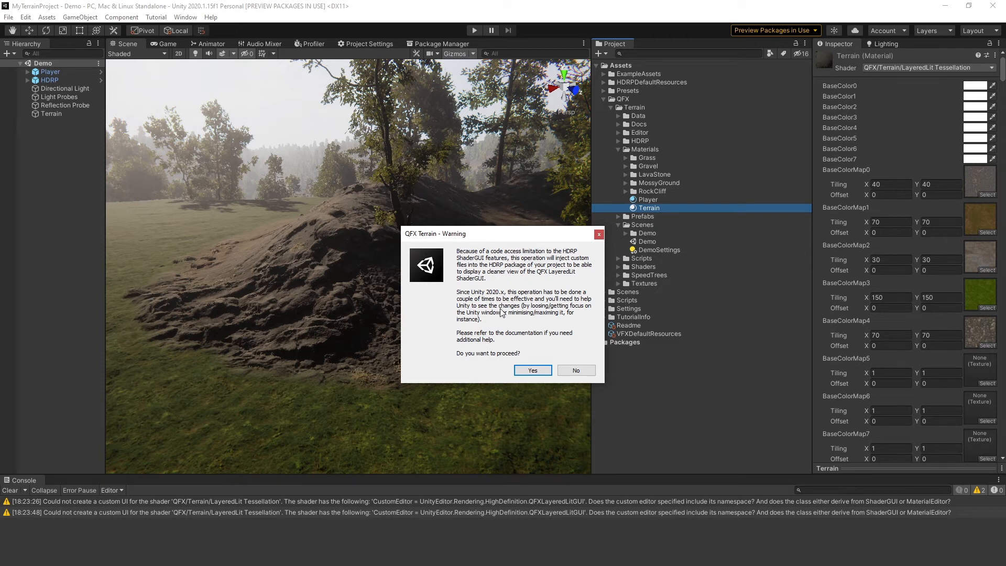
pyautogui.moveTo(516, 330)
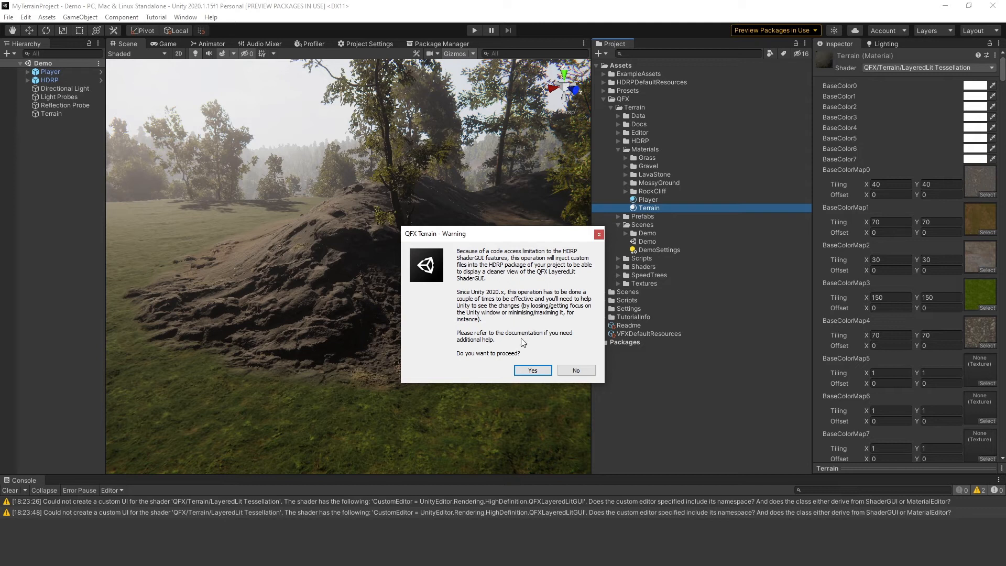
# Step: Confirm Yes in the QFX Terrain warning so the LayeredLit shader GUI patch runs
pyautogui.click(532, 370)
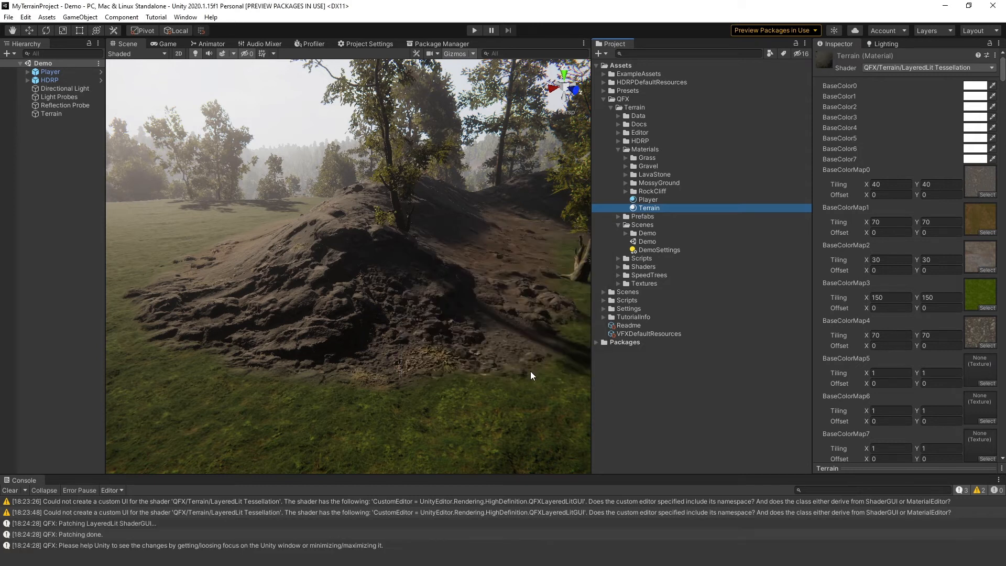
pyautogui.moveTo(73, 552)
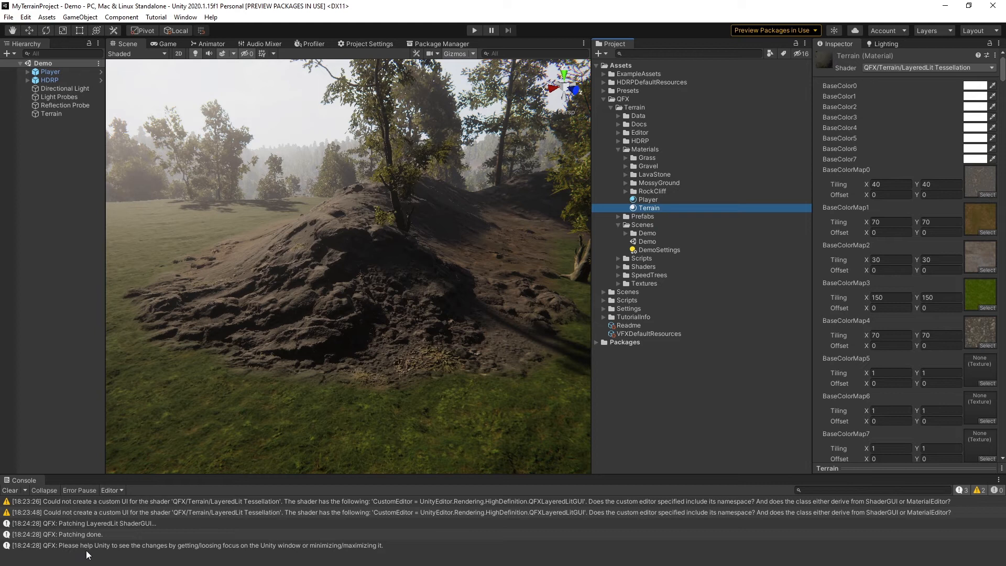
pyautogui.moveTo(187, 555)
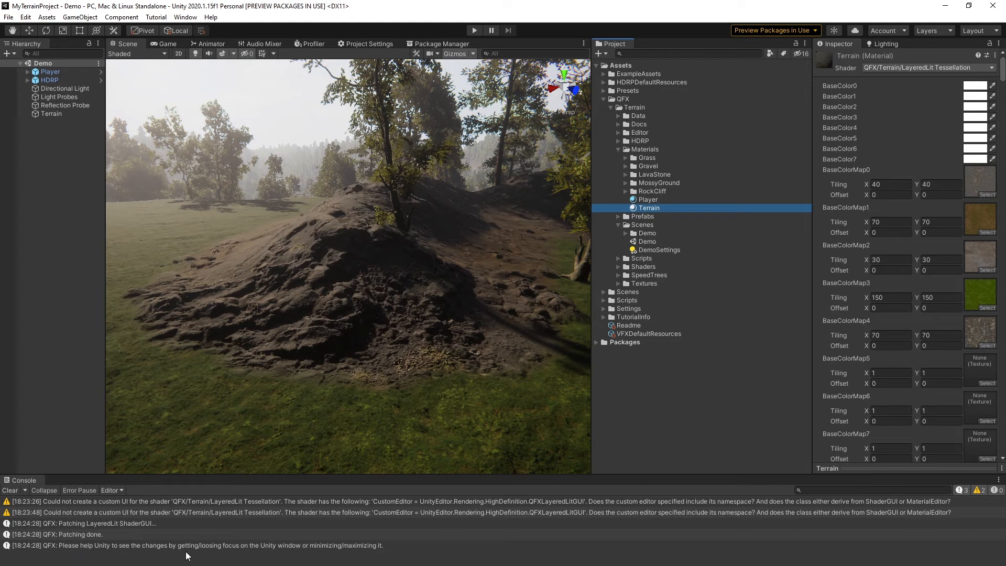
pyautogui.moveTo(298, 554)
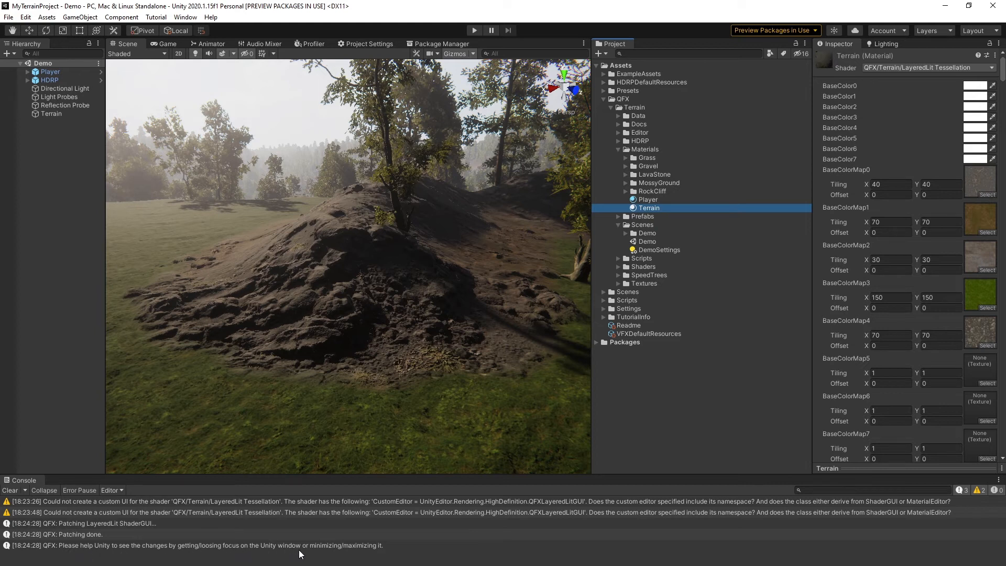
pyautogui.moveTo(393, 555)
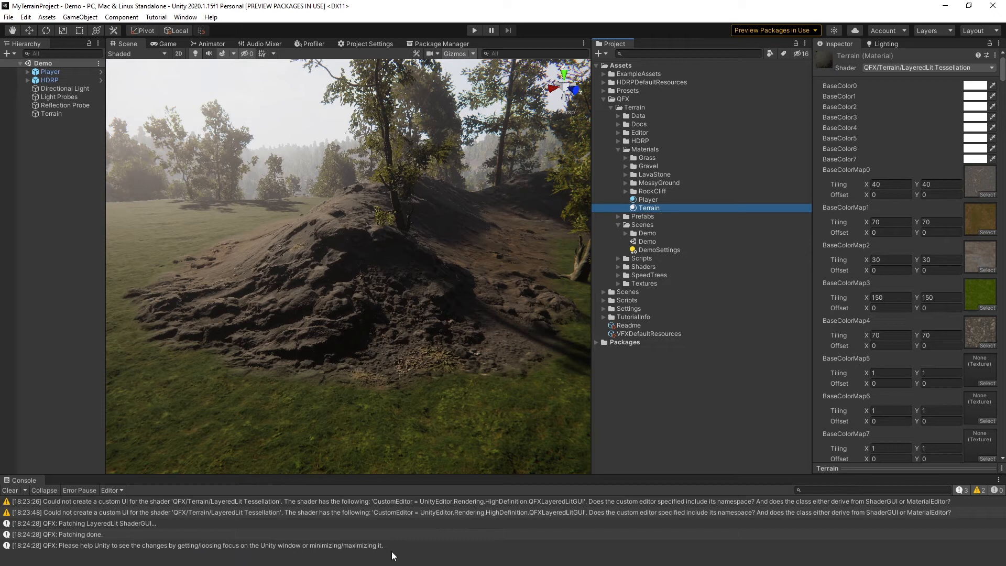
pyautogui.moveTo(568, 513)
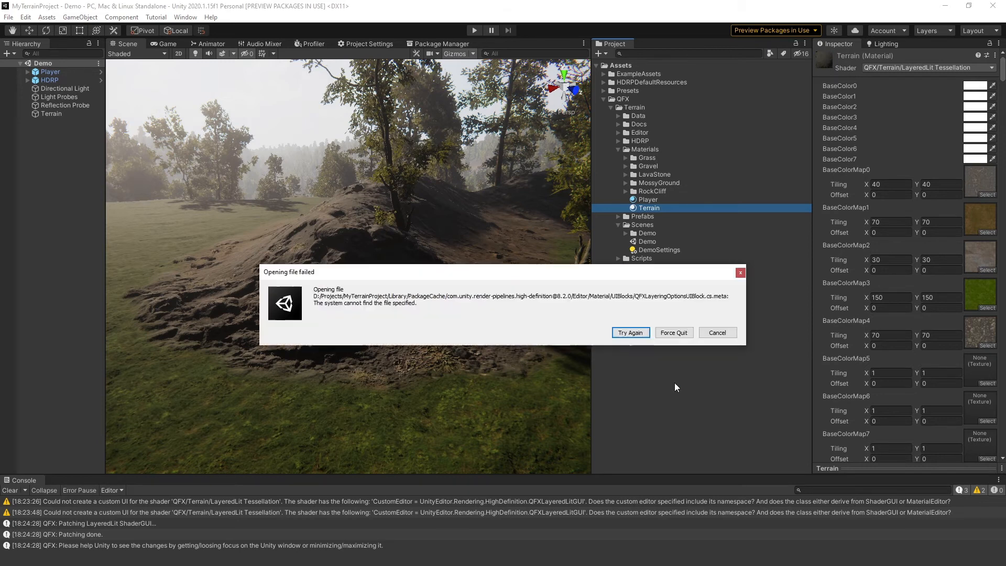
pyautogui.moveTo(733, 305)
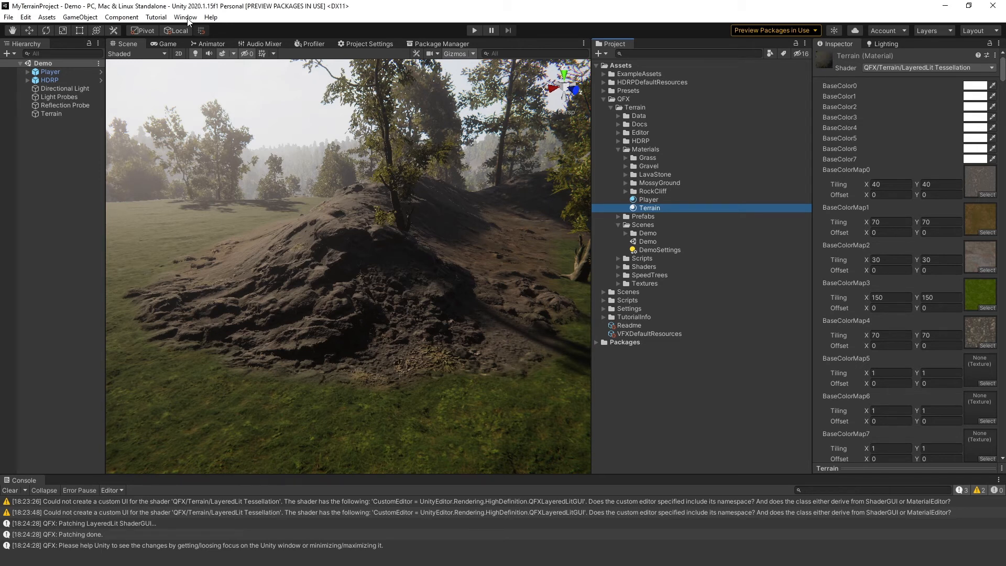
# Step: Run Patch LayeredLit ShaderGUI a second time from the QFX Terrain menu
pyautogui.click(184, 17)
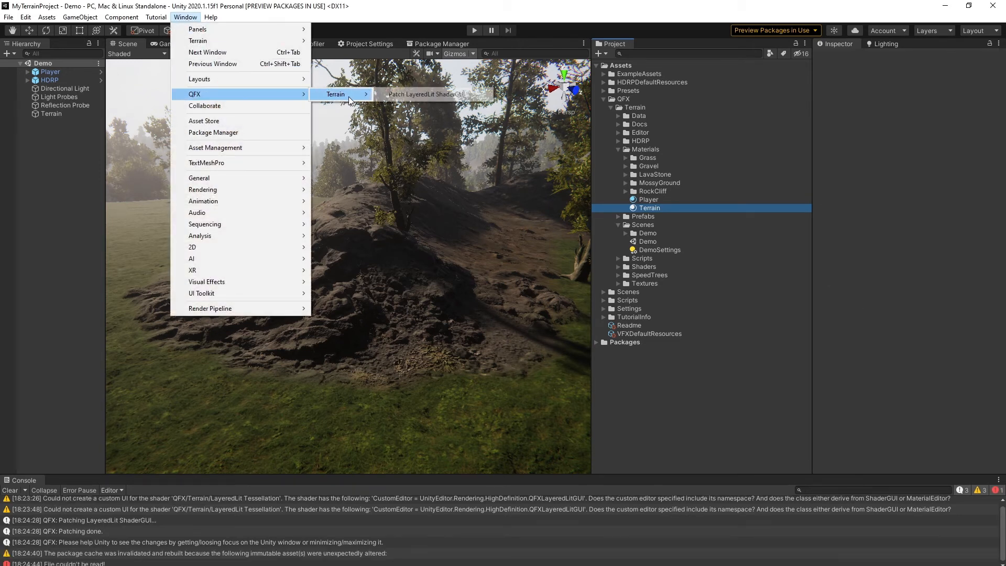
pyautogui.click(426, 94)
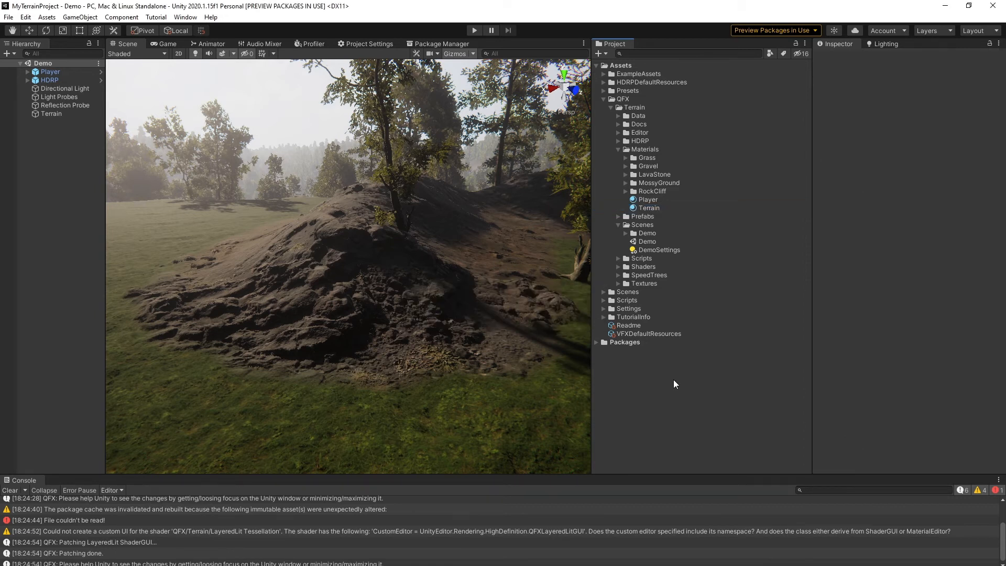
# Step: Raise the Terrain material's main-layer height Base to about 0.57 and set Amplitude to 209.58
pyautogui.click(647, 208)
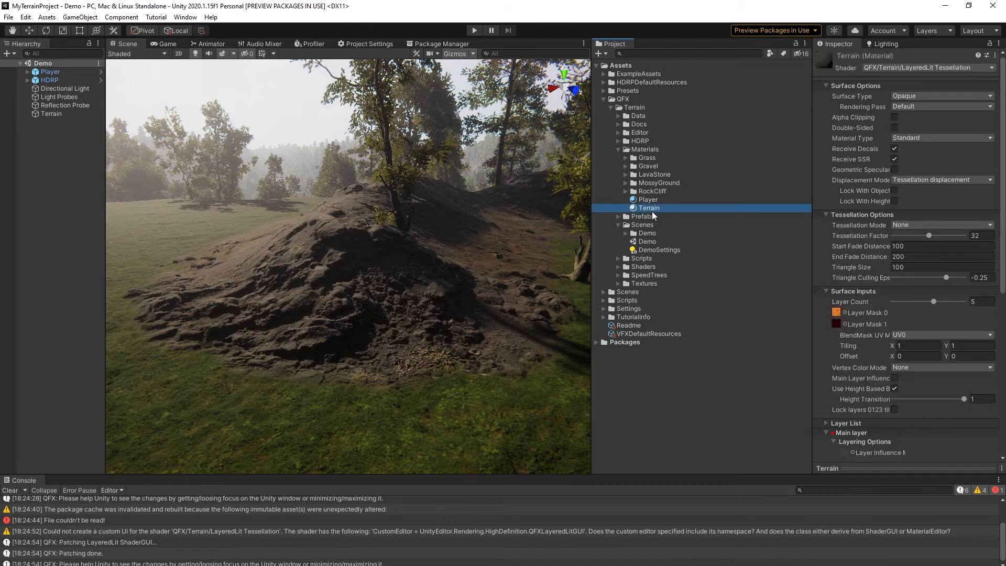
pyautogui.scroll(-3)
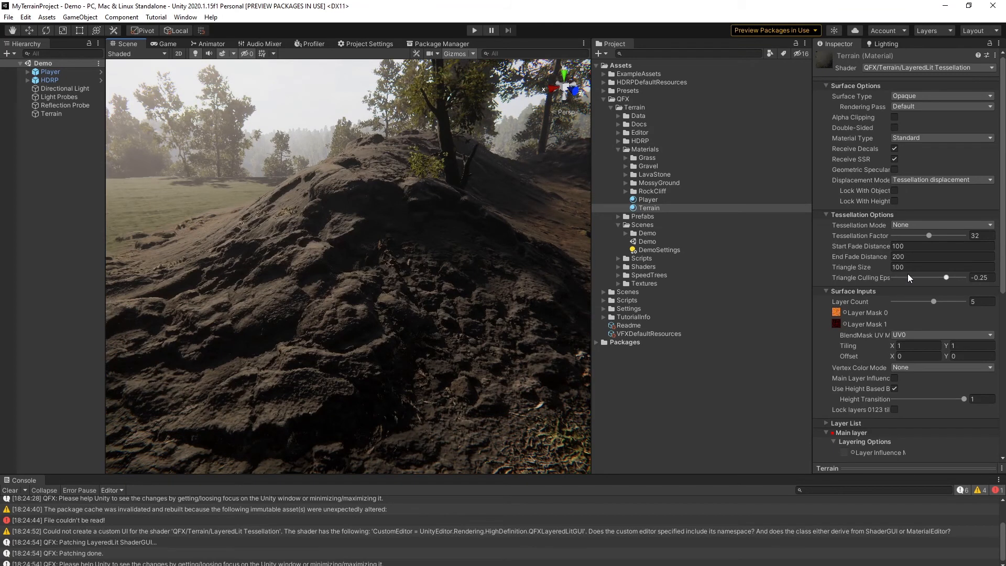
pyautogui.scroll(-3)
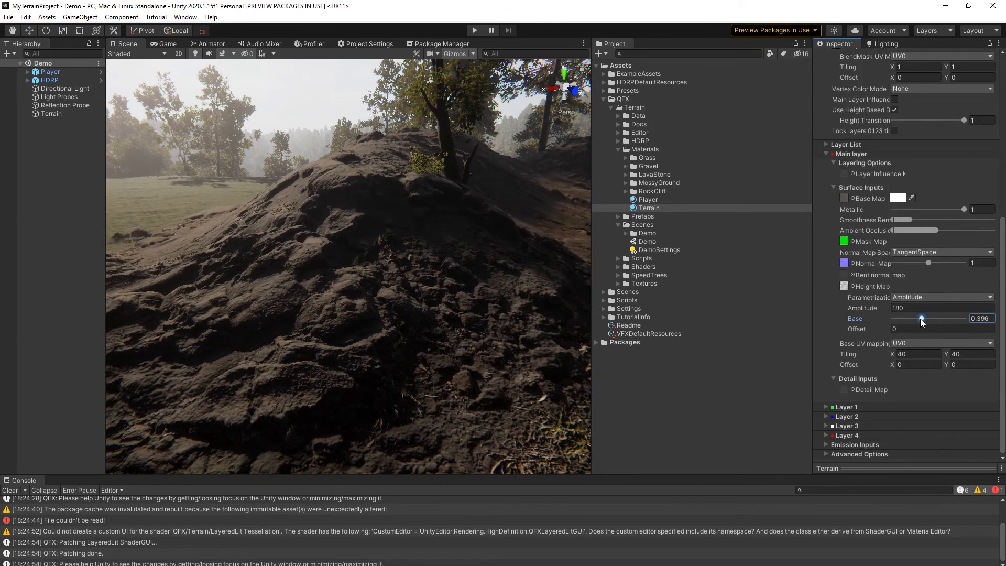
pyautogui.moveTo(920, 318); pyautogui.dragTo(932, 318)
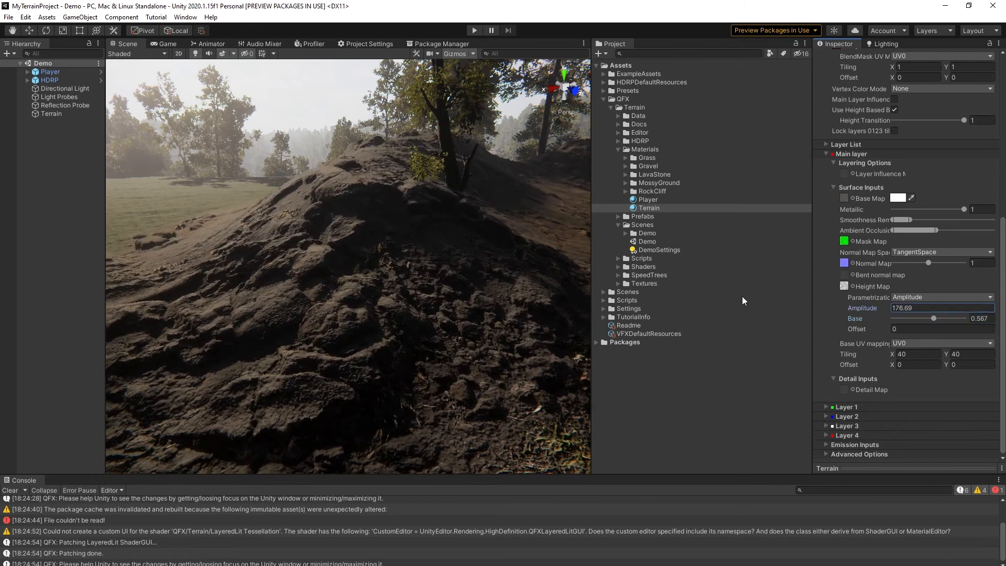
pyautogui.write('209.58')
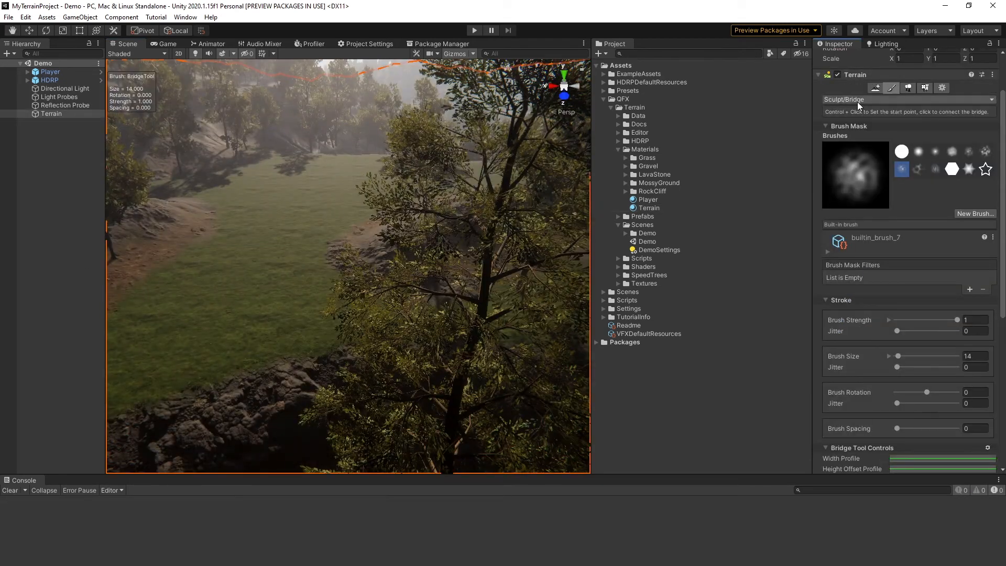
# Step: Switch to Paint Texture with the layer palette shown, then untick Tree & Detail Objects Draw in Terrain Settings
pyautogui.click(907, 99)
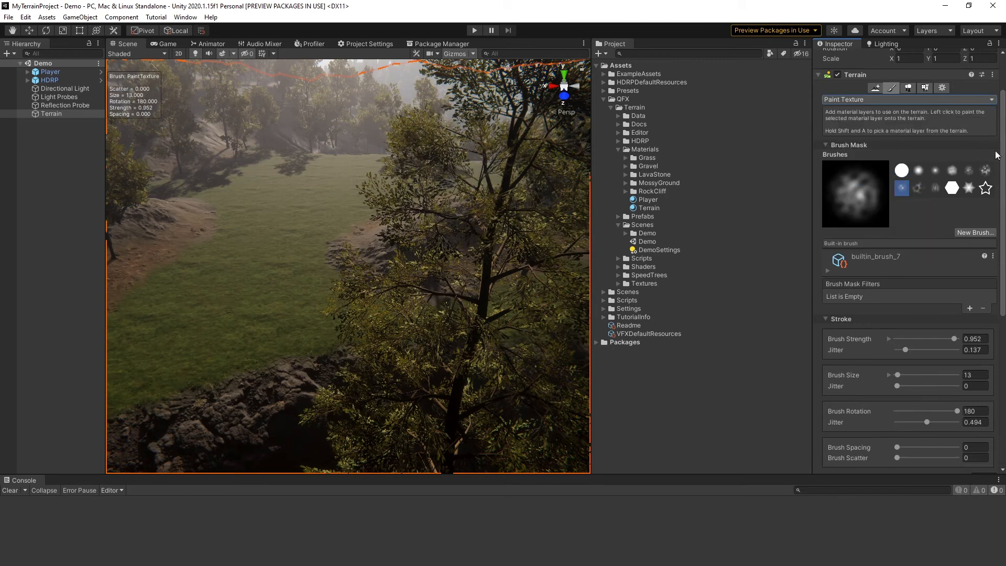
pyautogui.scroll(-3)
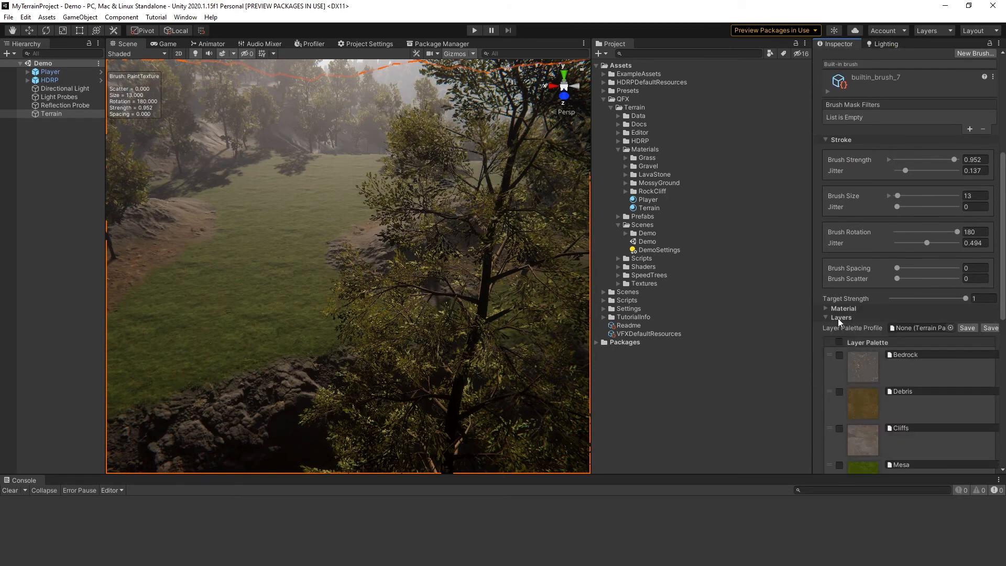
pyautogui.click(900, 464)
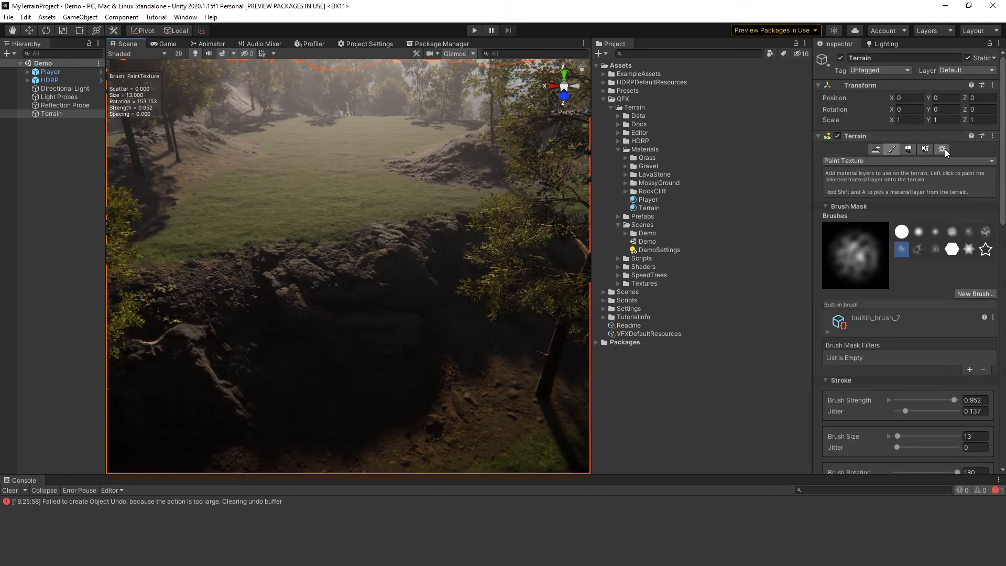
pyautogui.click(942, 148)
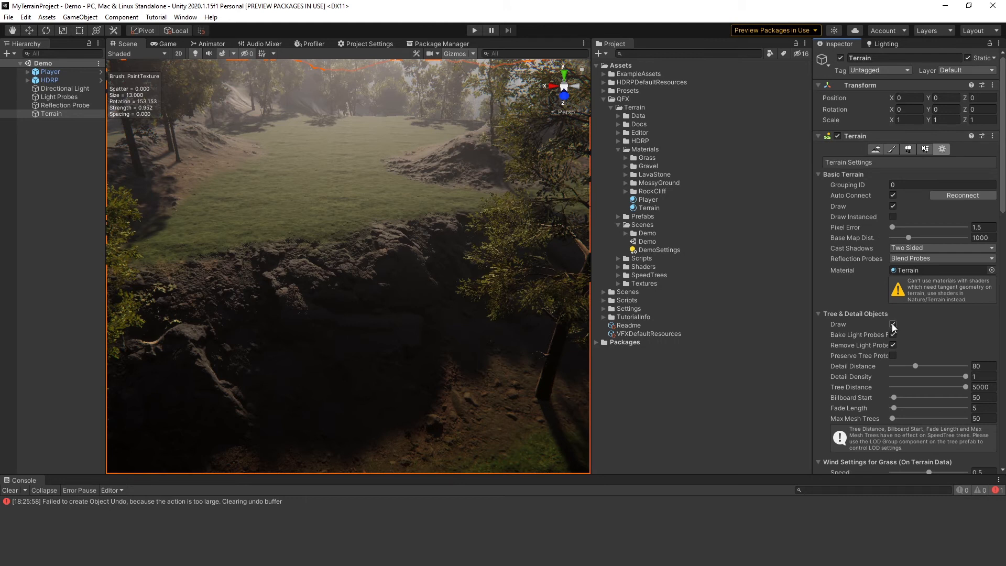
pyautogui.click(891, 150)
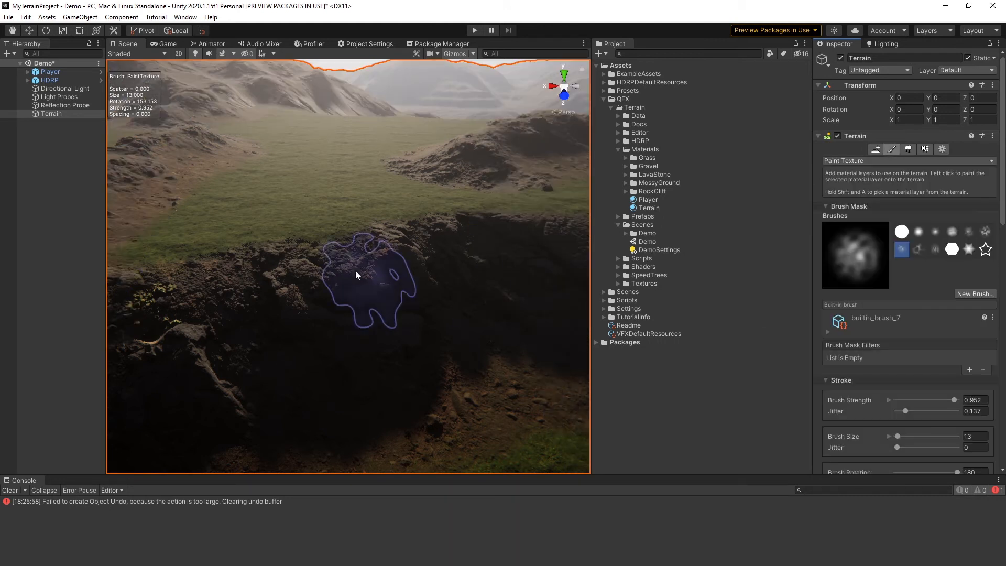
# Step: Brush Debris and Bedrock patches onto the grass around the rocky mounds, then return to Terrain Settings
pyautogui.click(321, 230)
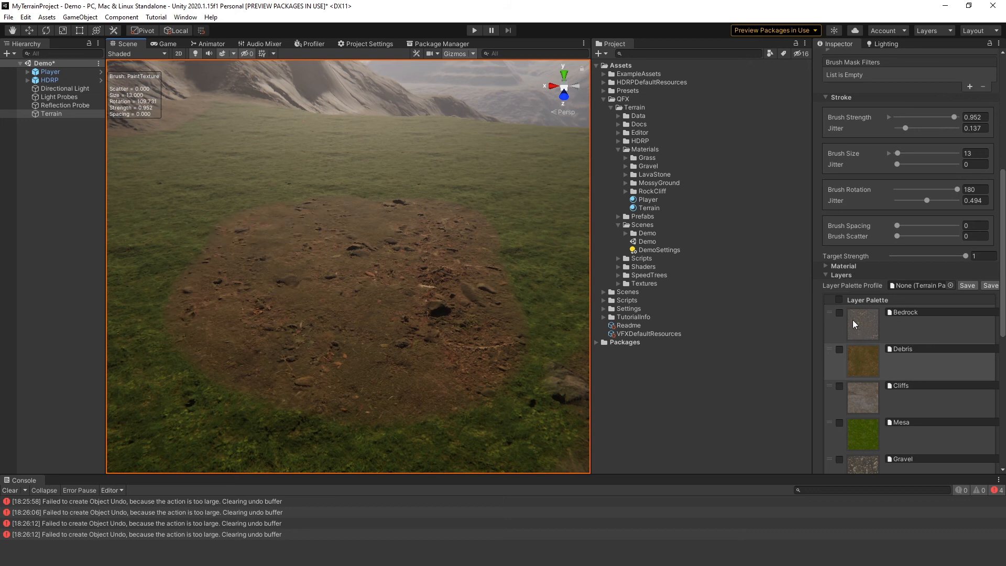
pyautogui.click(311, 259)
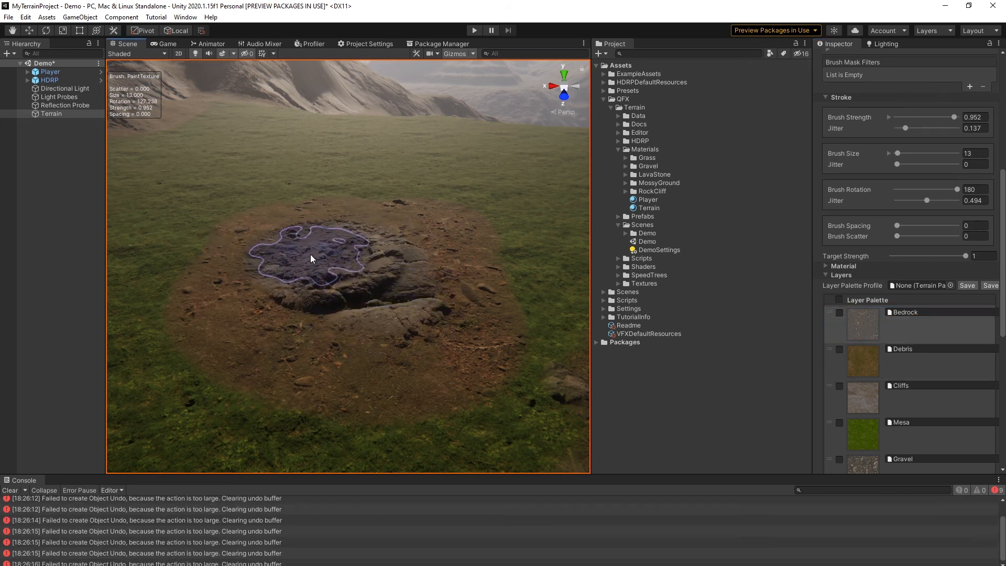
pyautogui.moveTo(311, 259); pyautogui.dragTo(345, 306)
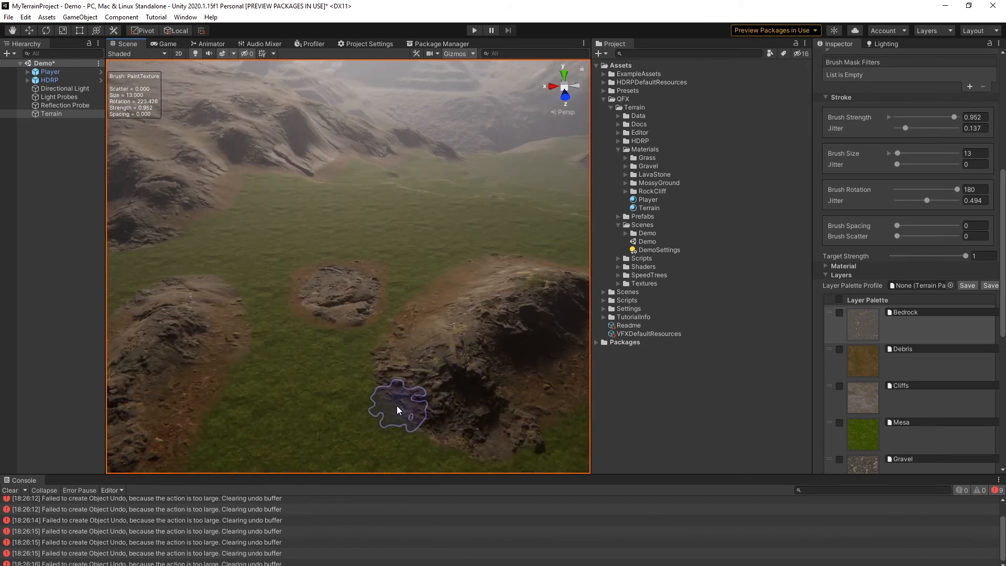
pyautogui.moveTo(304, 493)
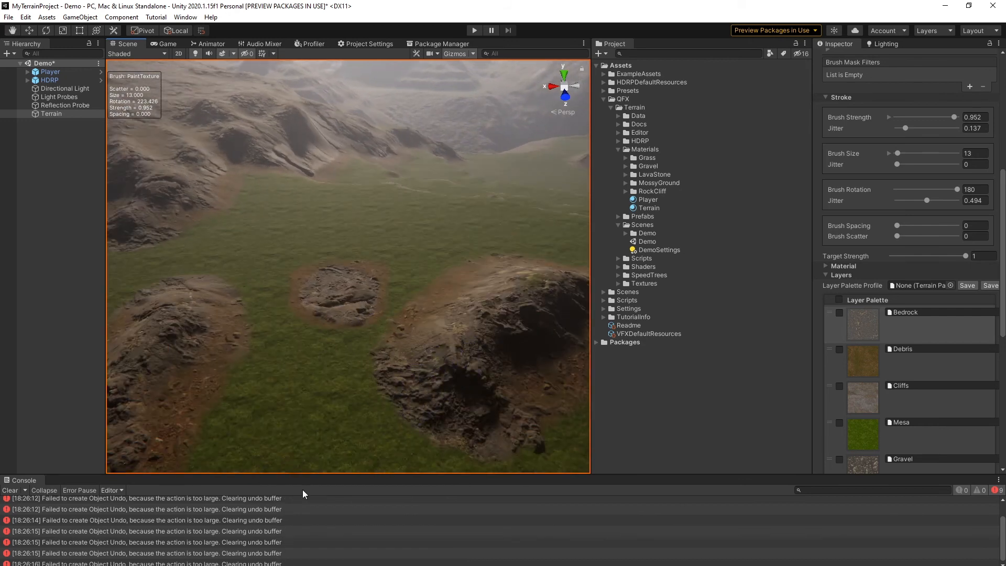
pyautogui.click(314, 382)
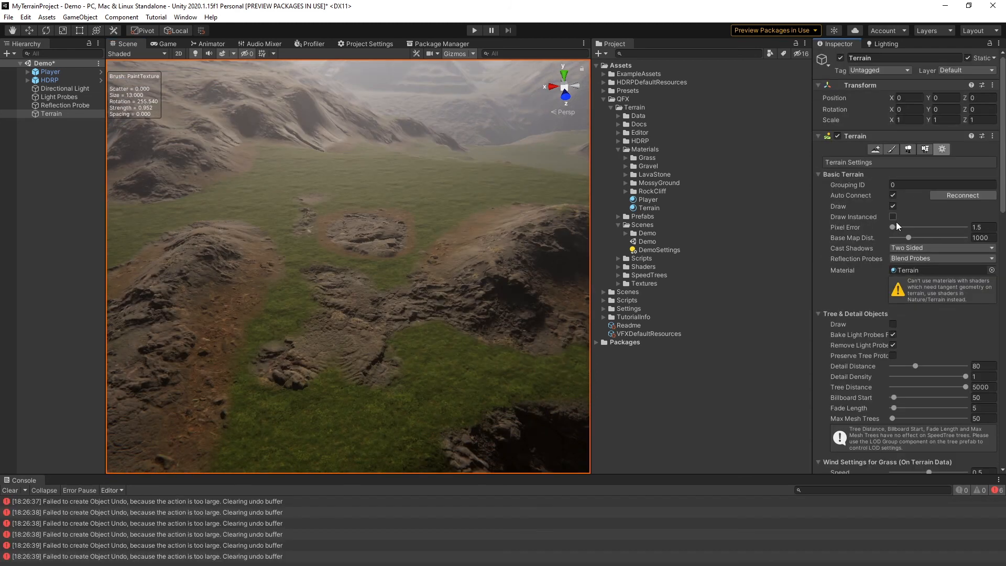
# Step: Re-enable tree Draw, paint Broadleaf01 trees on the rocky mound, and select the Terrain material
pyautogui.click(892, 323)
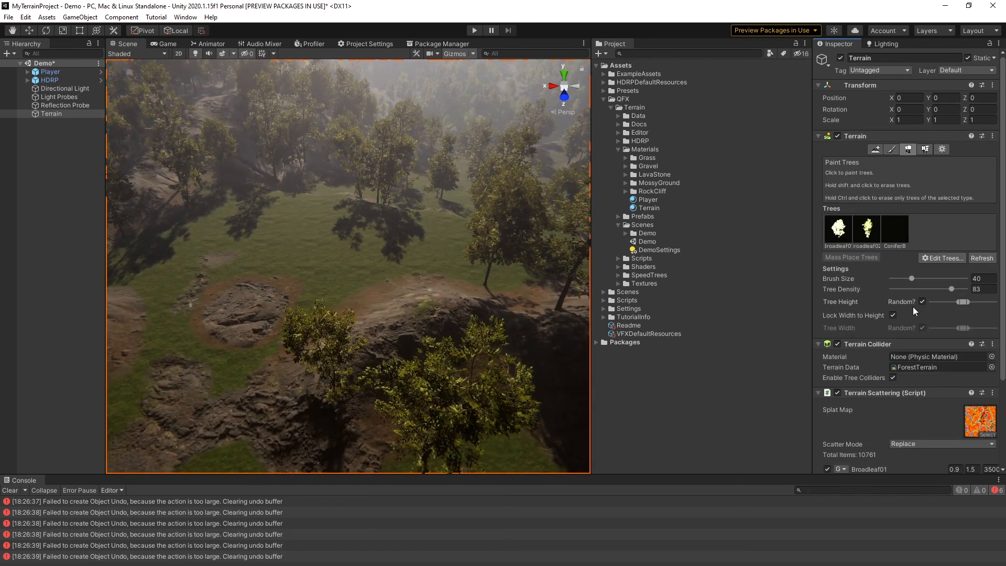
pyautogui.click(449, 346)
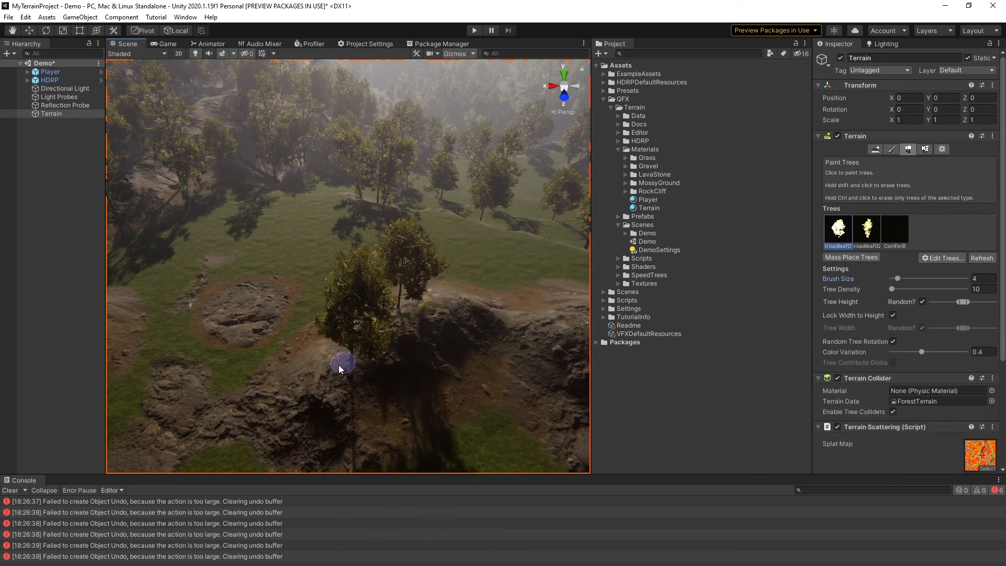
pyautogui.moveTo(340, 369); pyautogui.dragTo(404, 318)
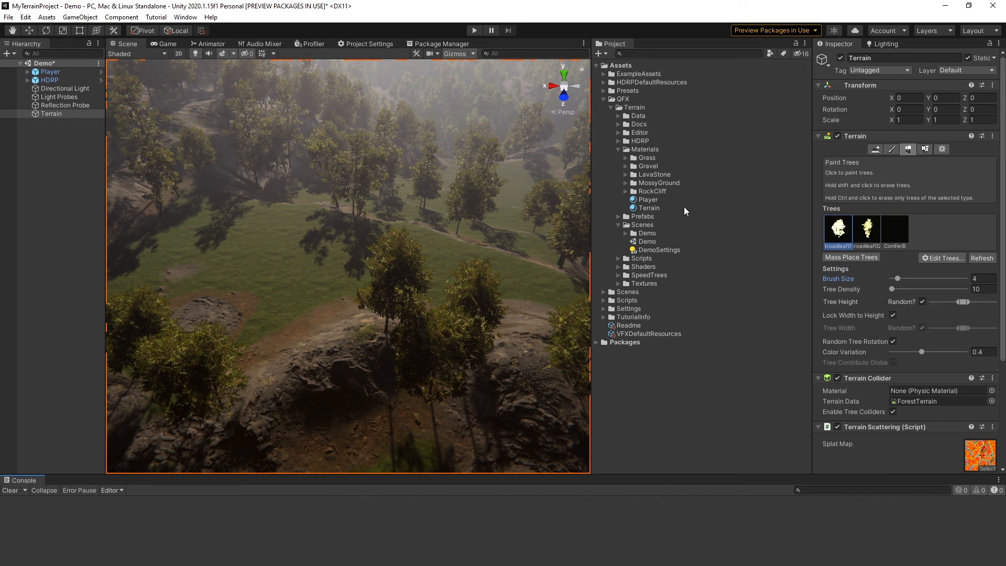
pyautogui.click(647, 207)
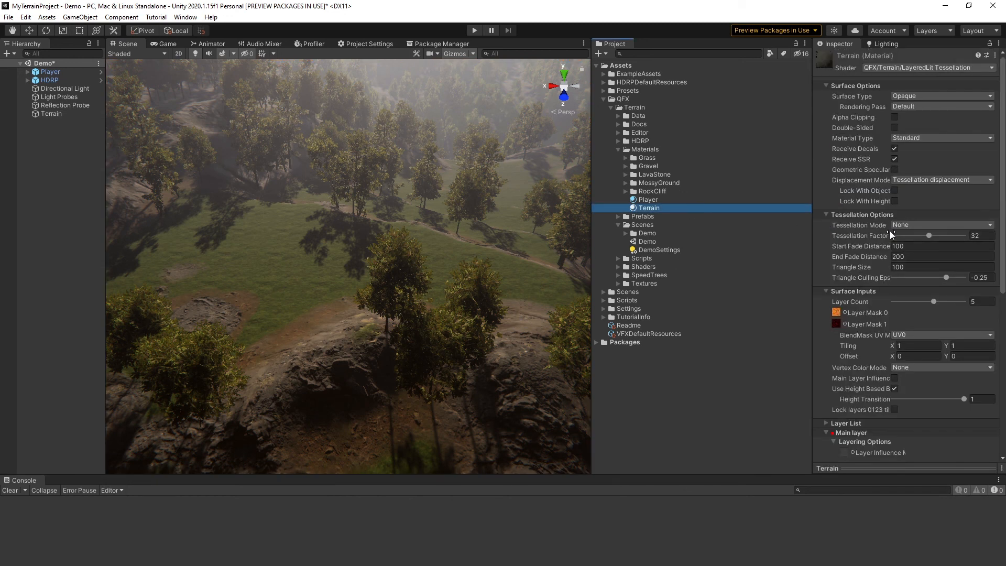